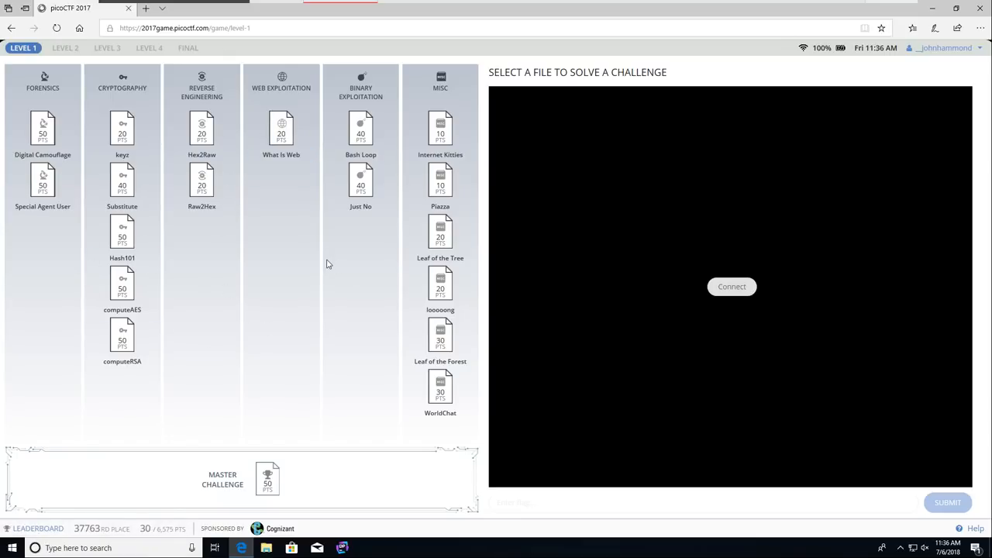
mouse_move(293, 287)
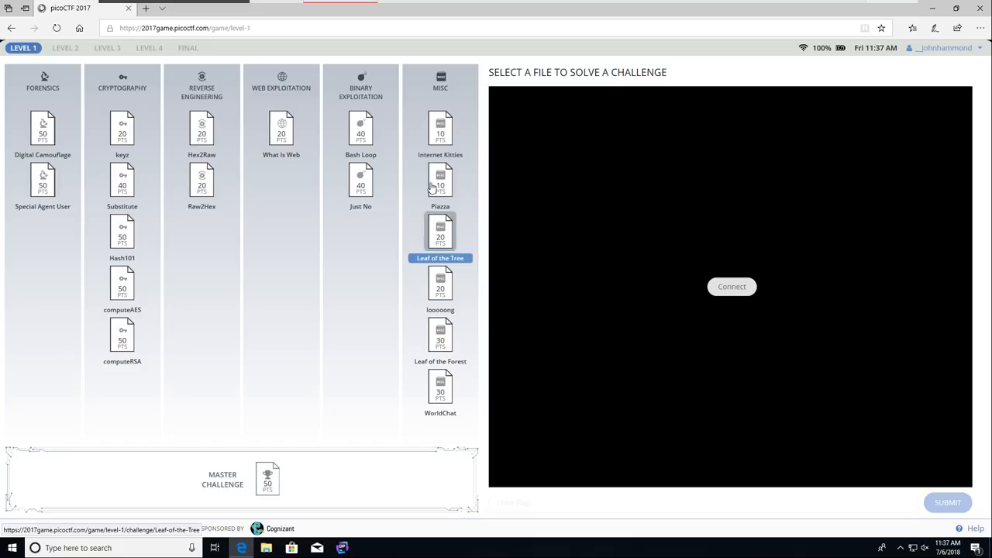
mouse_move(267, 251)
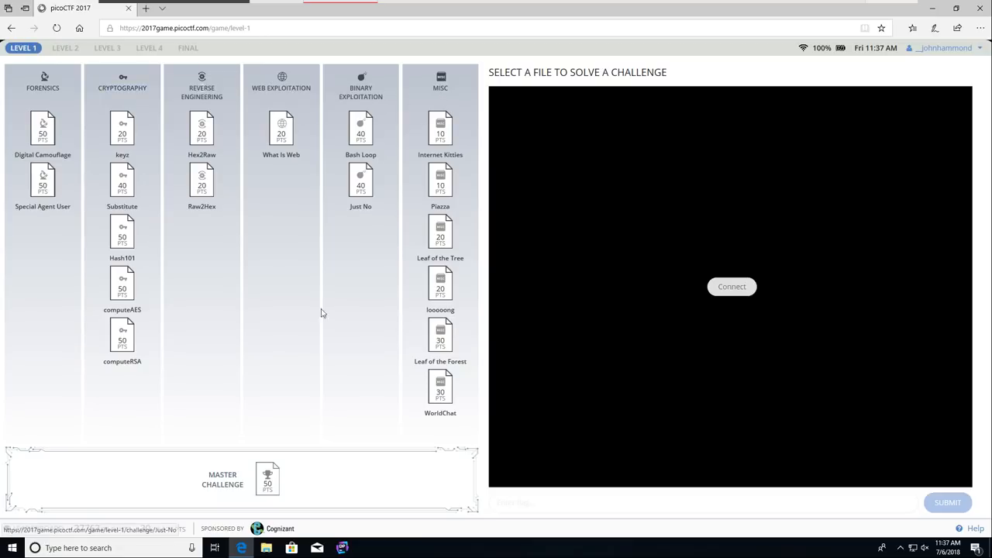
mouse_move(301, 372)
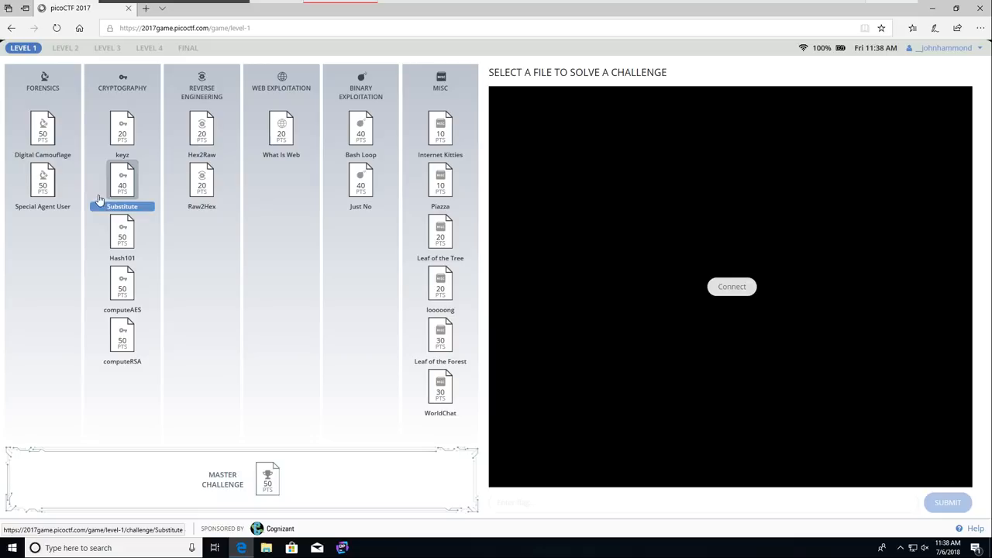
mouse_move(177, 200)
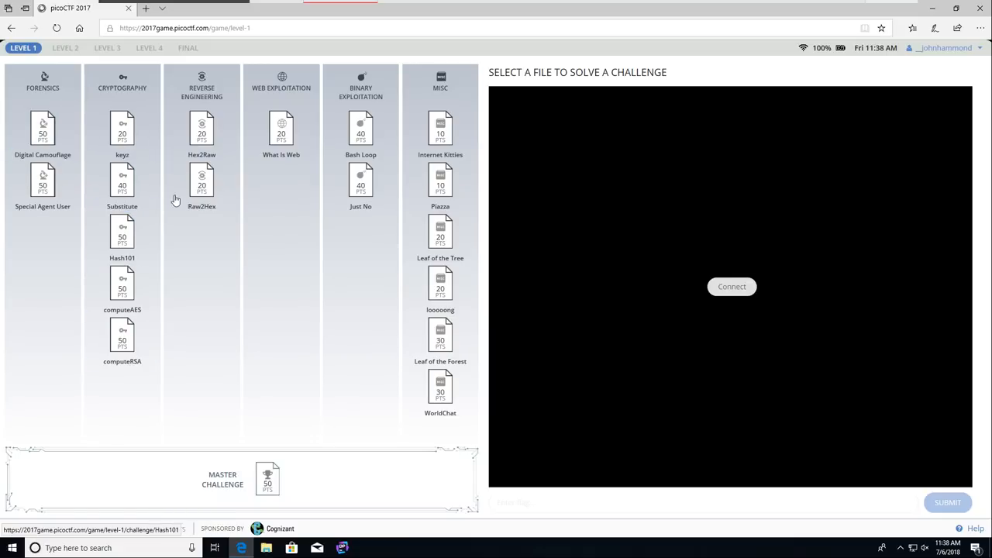
Step: Open the Internet Kitties challenge under MISC and view its server-and-port prompt
click(282, 132)
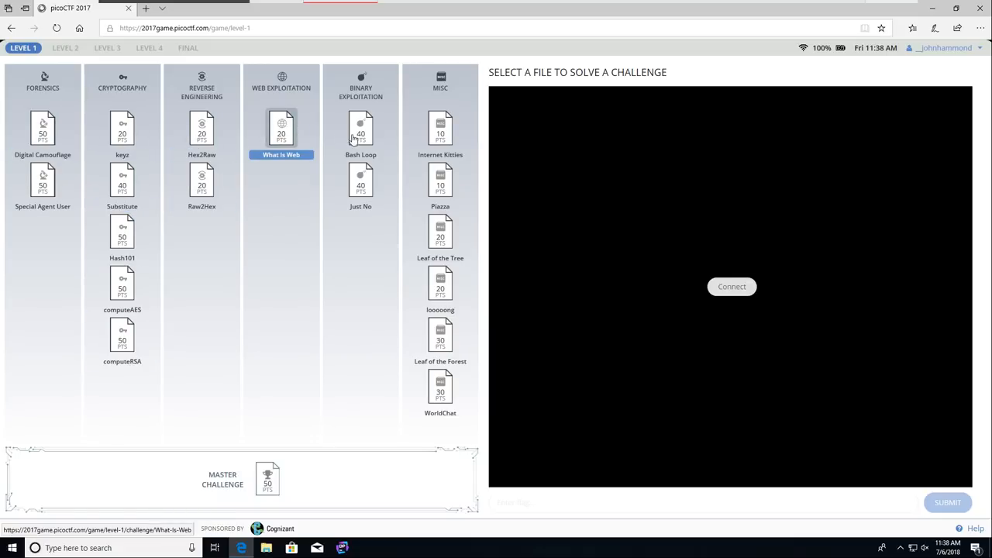
click(440, 283)
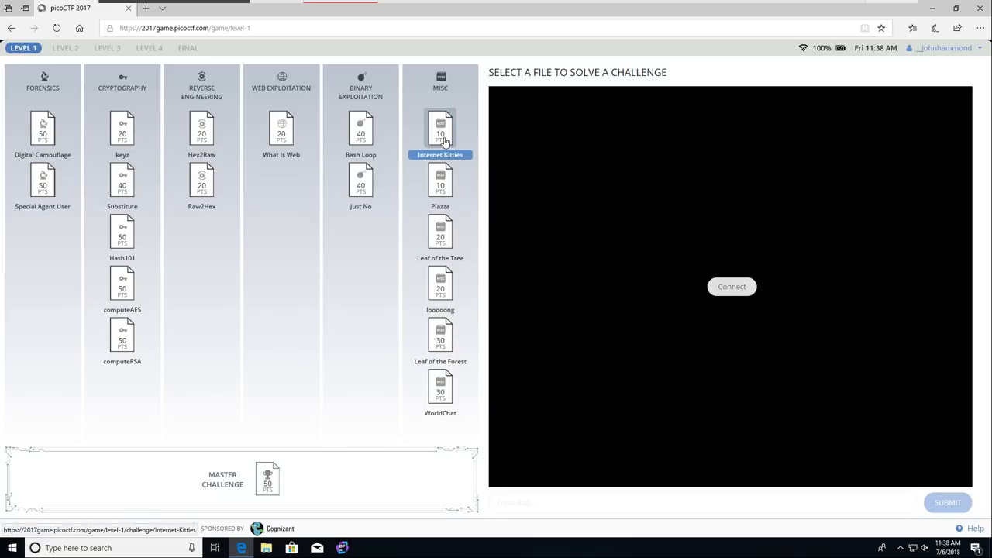
click(440, 130)
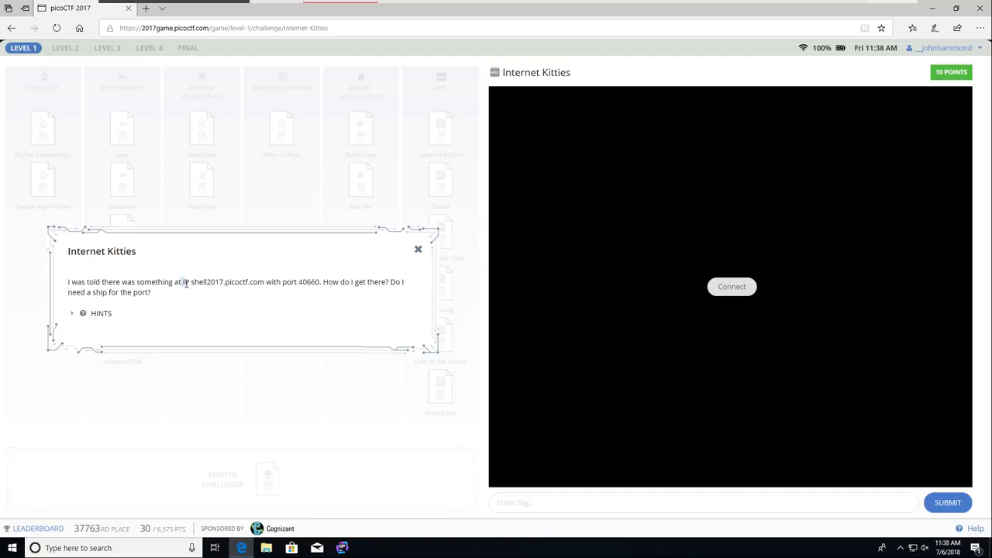
mouse_move(239, 282)
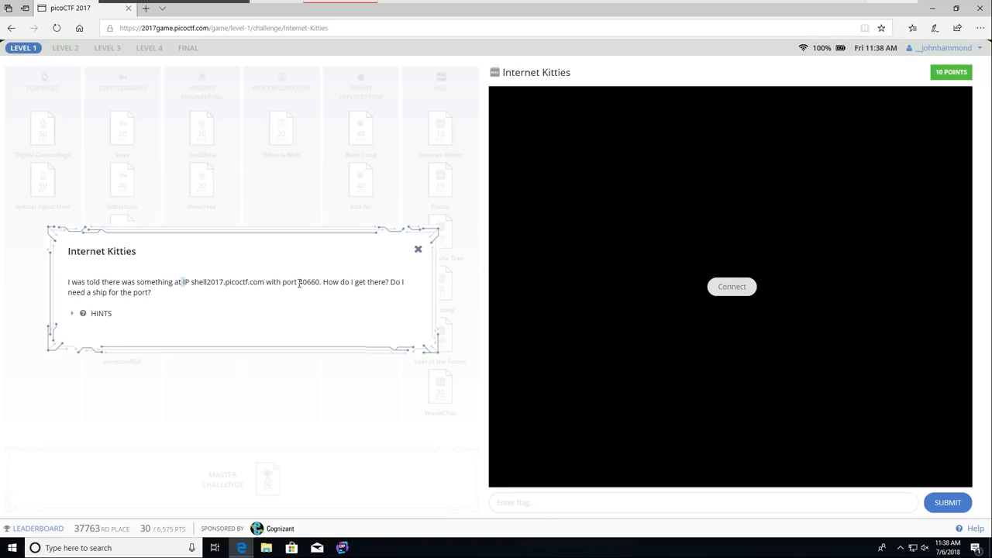
double_click(309, 282)
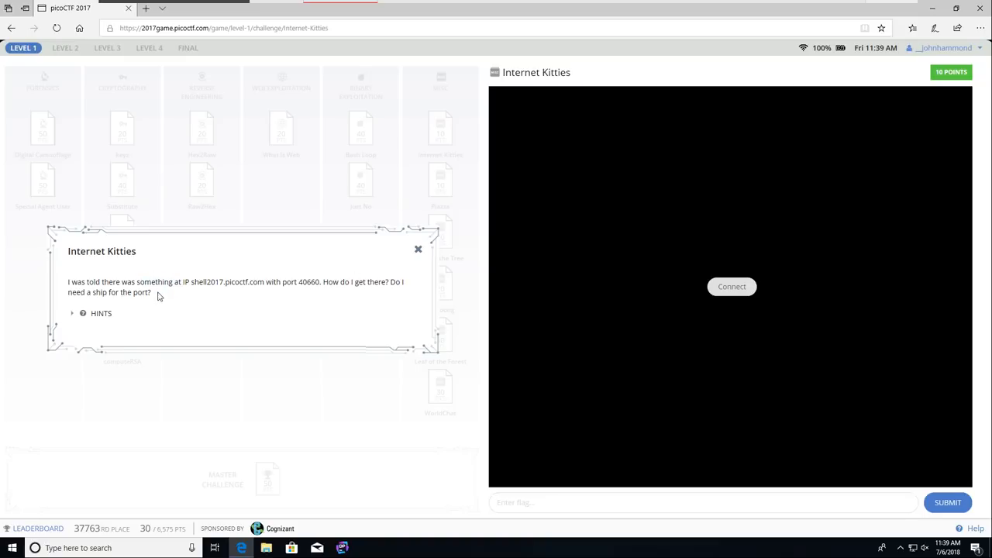
Step: Expand the HINTS section, which points to the netcat (nc) command
click(96, 314)
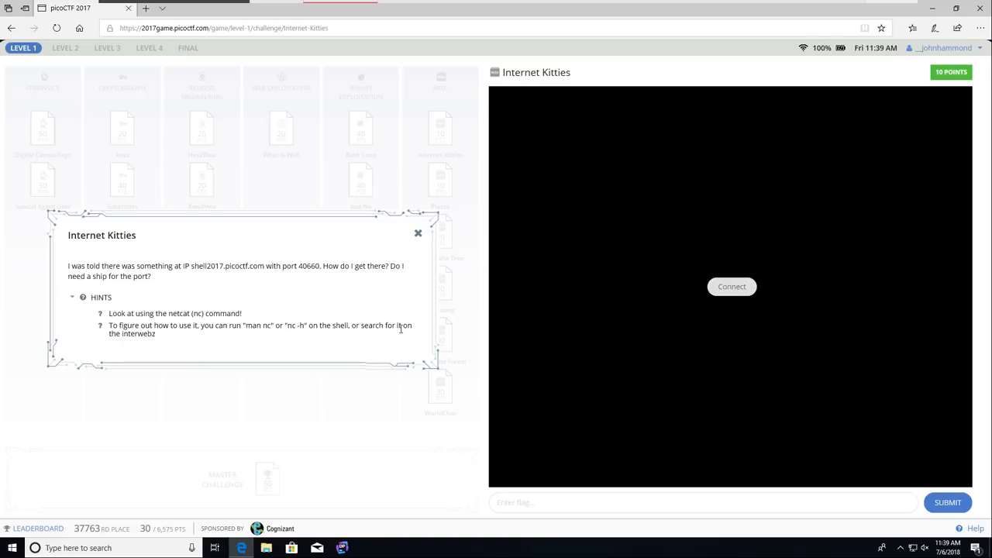
mouse_move(207, 343)
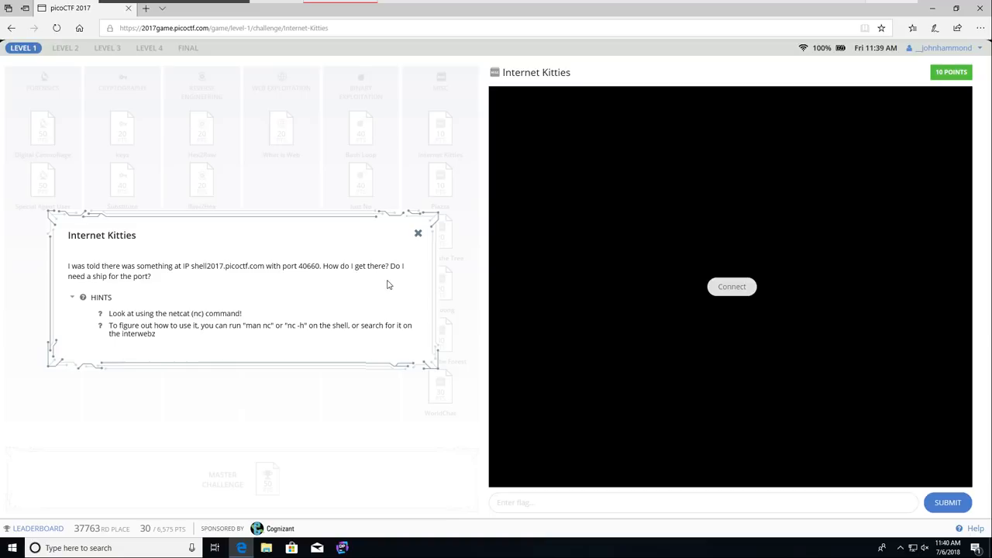
mouse_move(392, 391)
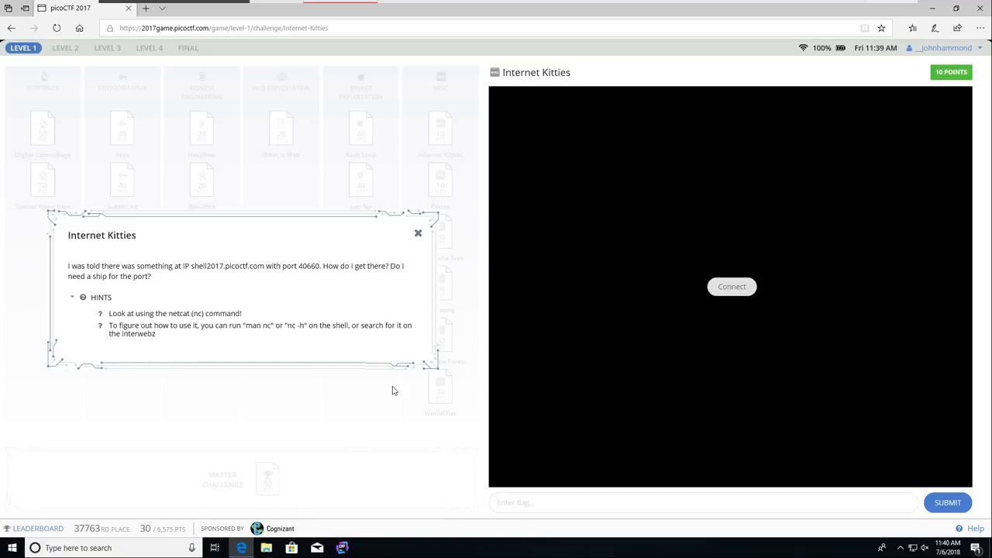
mouse_move(282, 223)
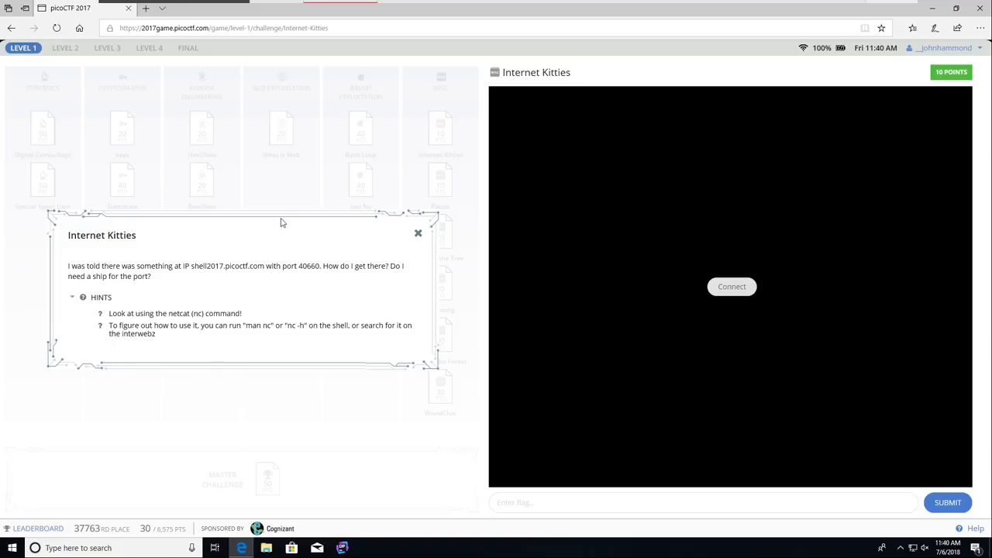
mouse_move(610, 299)
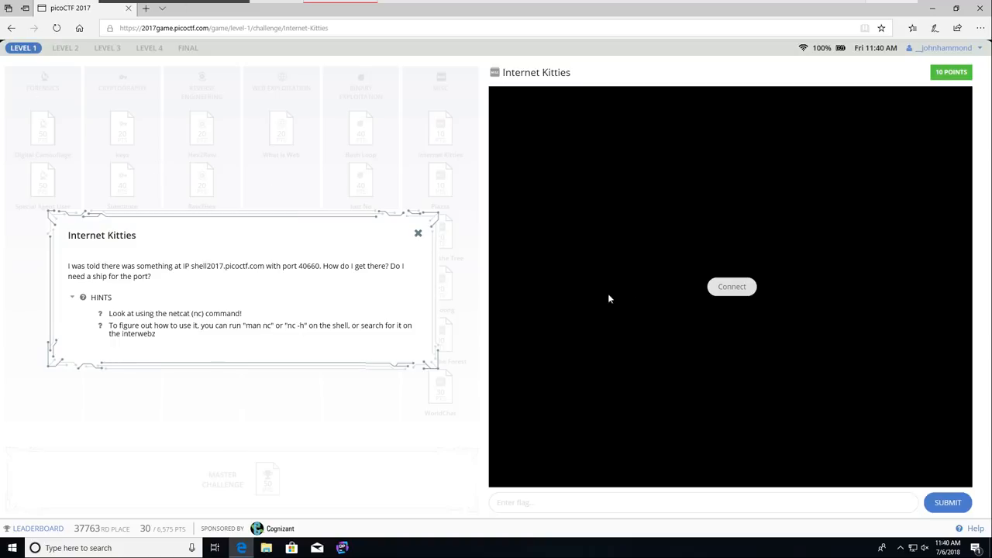
mouse_move(729, 304)
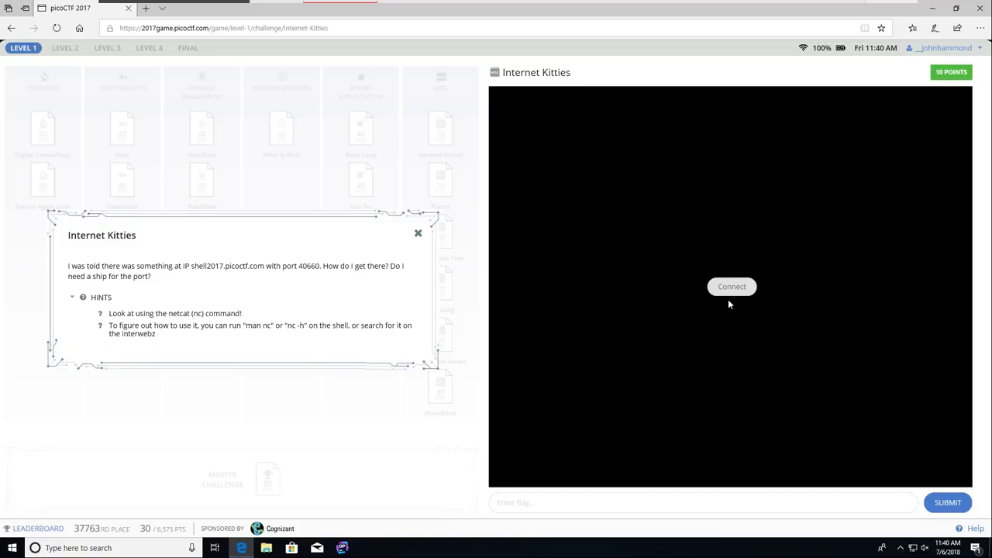
Step: Connect the built-in web shell and finish logging in to a command prompt
click(732, 285)
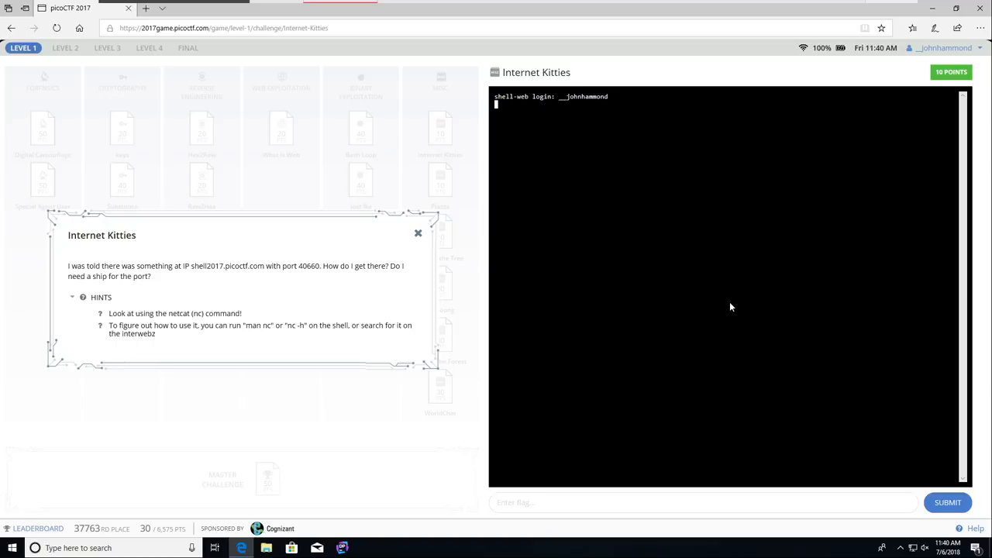
key(Return)
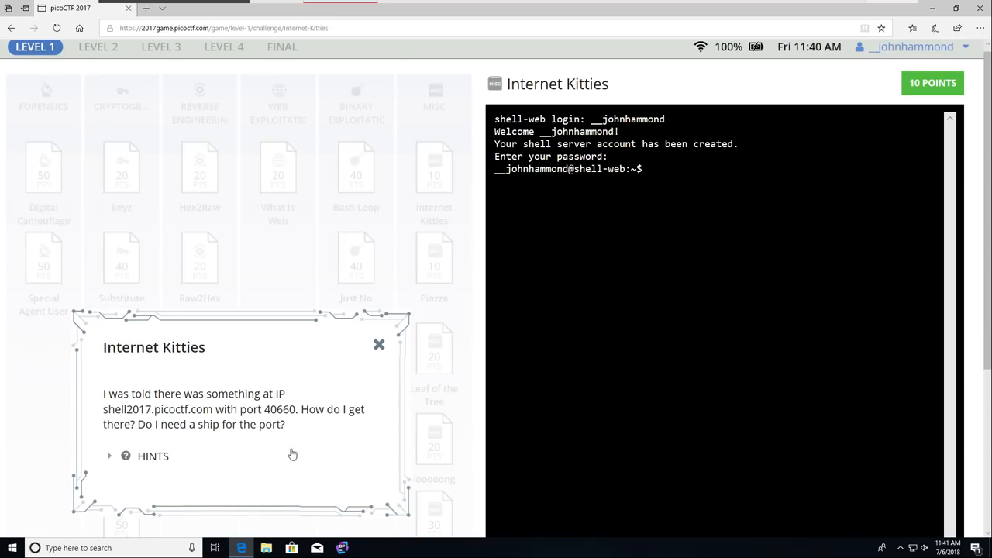
Step: Enter the netcat help command nc -h at the shell prompt without running it
click(109, 455)
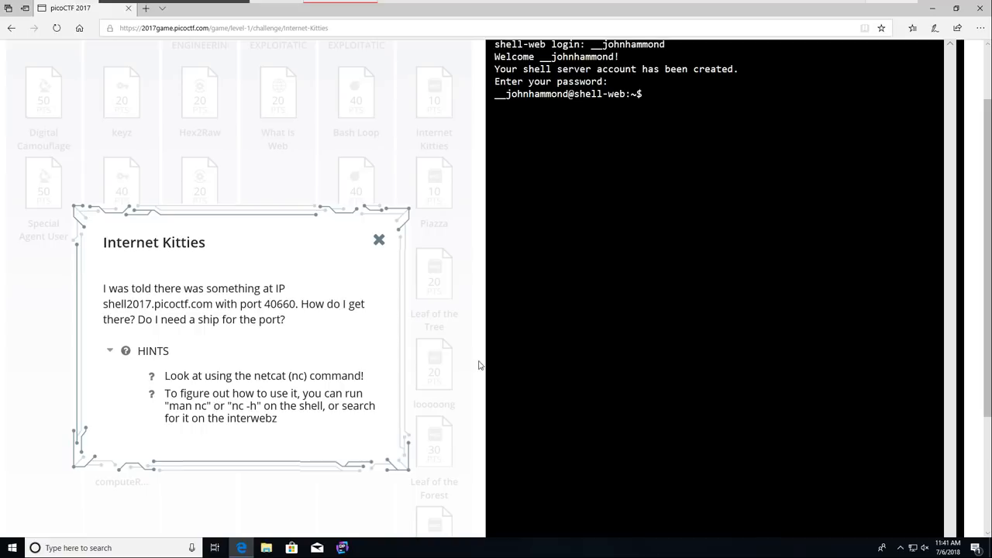
text(nc -)
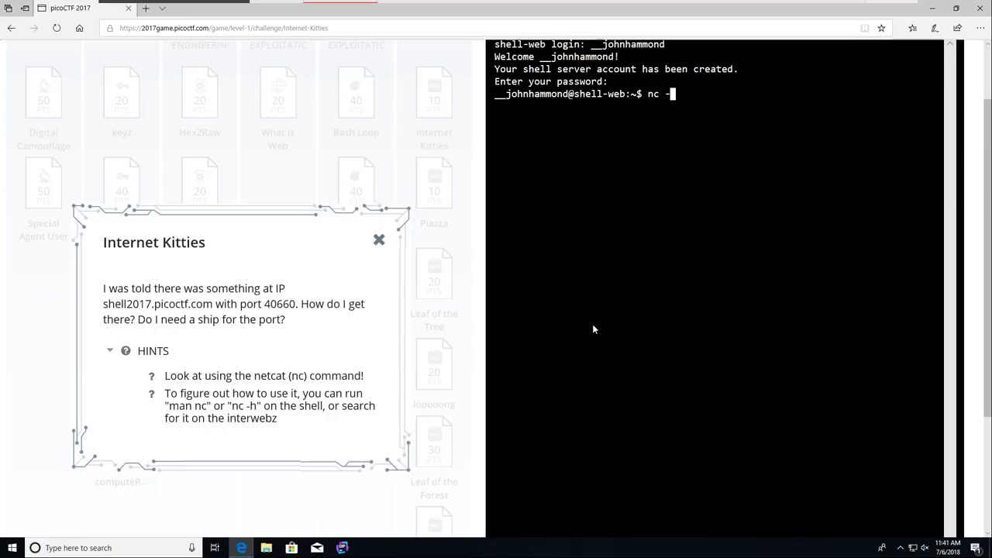
text(h)
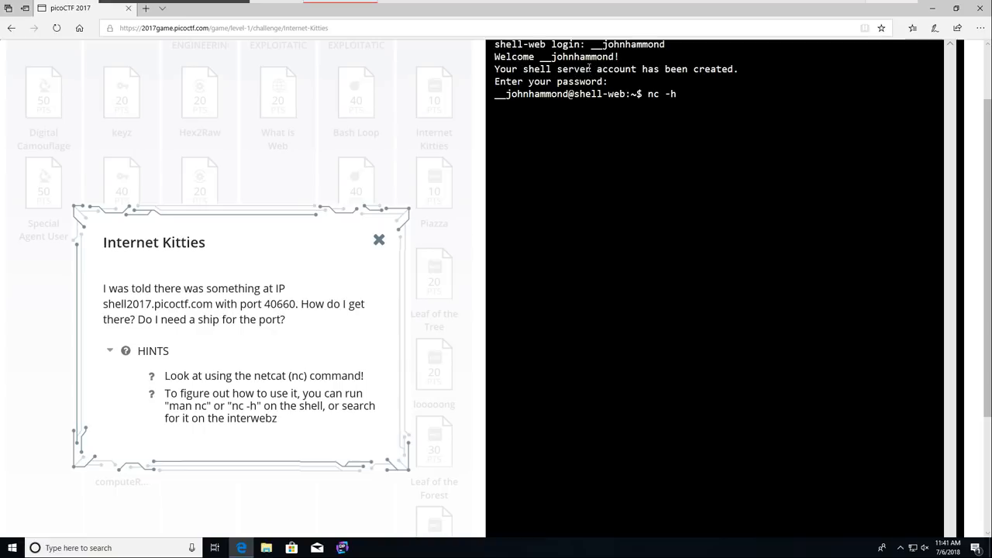
mouse_move(605, 118)
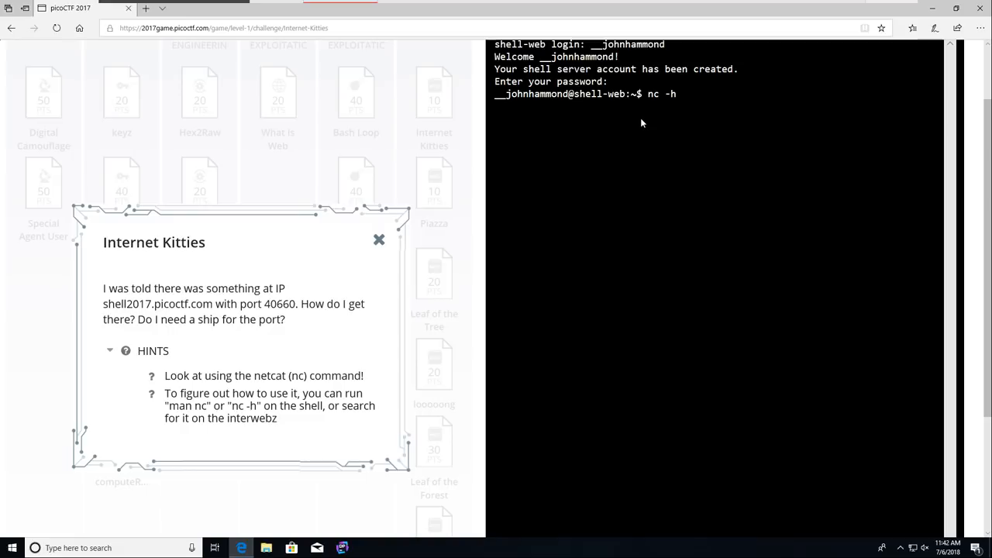
Step: Run nc -h to display netcat's usage and options, picking out the -e option
text(web shel)
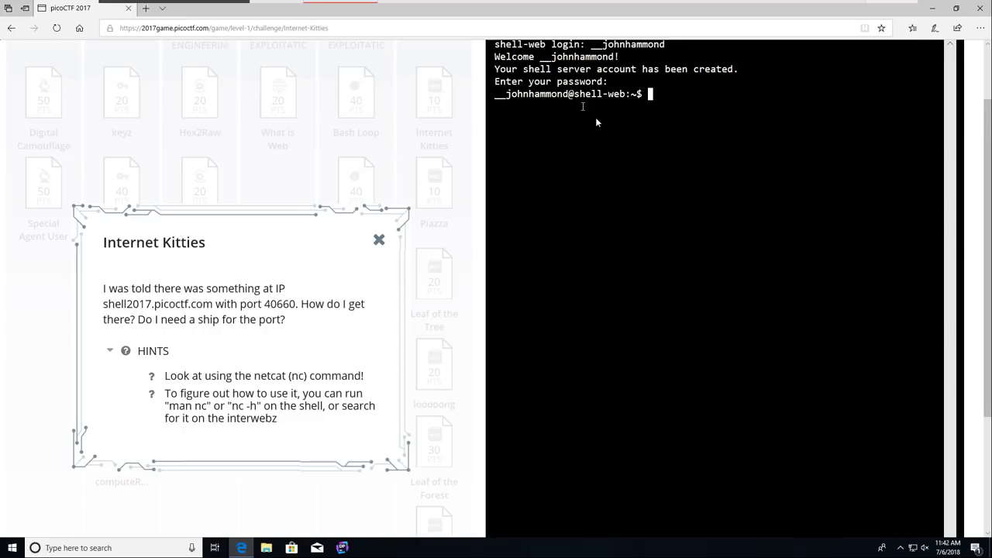
mouse_move(687, 199)
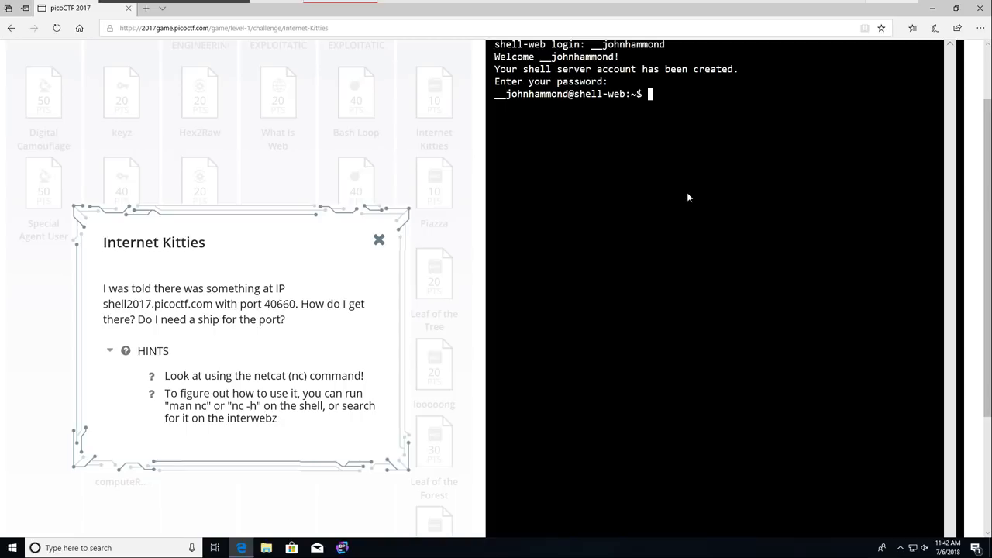
mouse_move(635, 109)
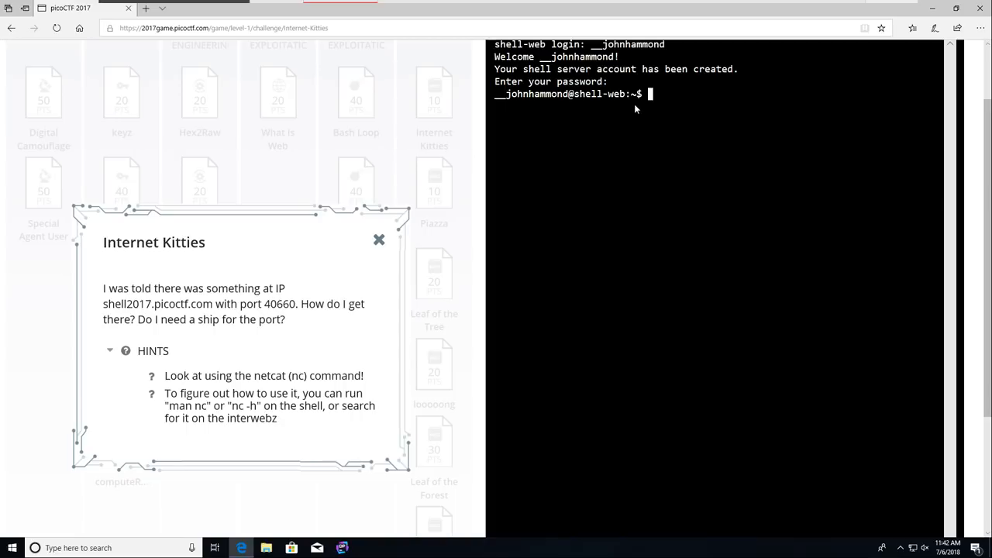
mouse_move(648, 117)
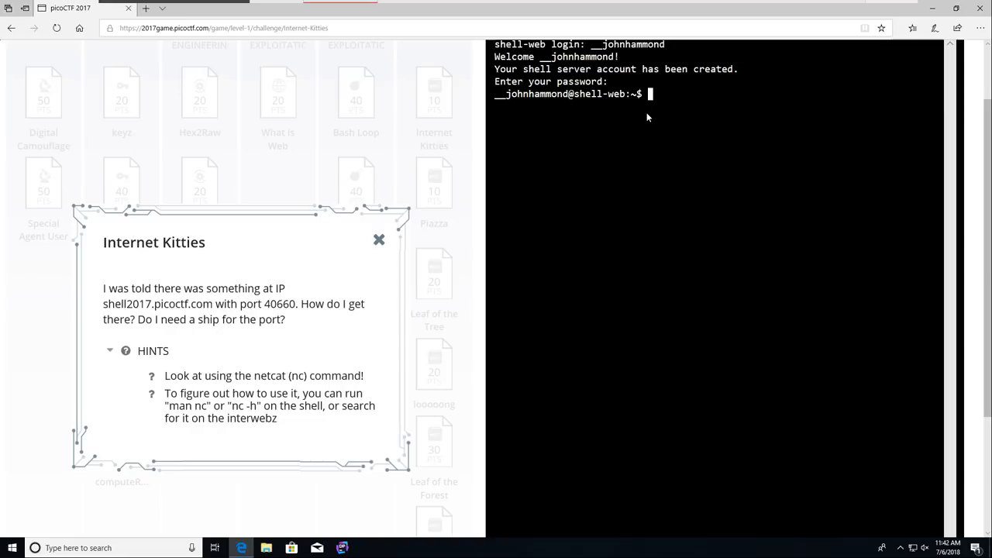
text(nc -h)
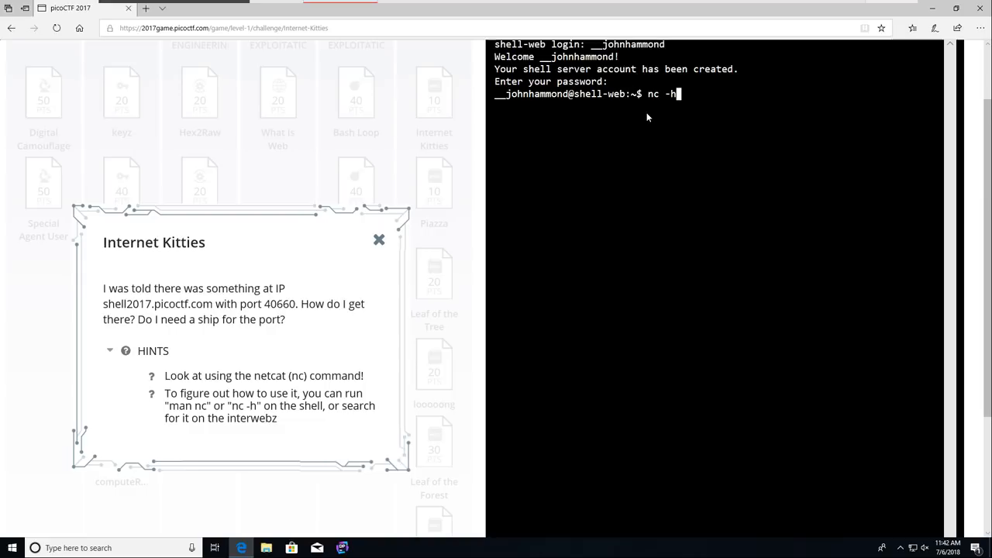
key(Return)
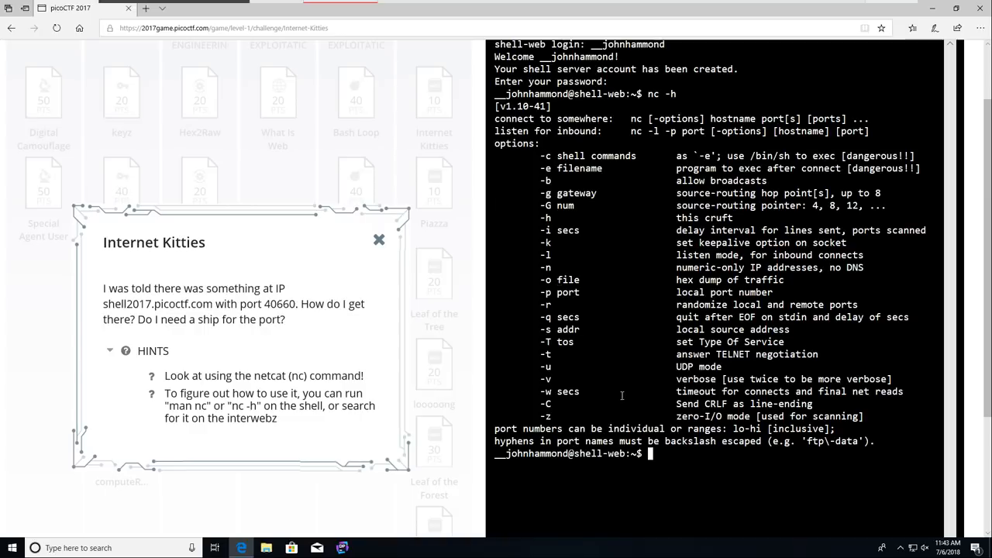
double_click(669, 118)
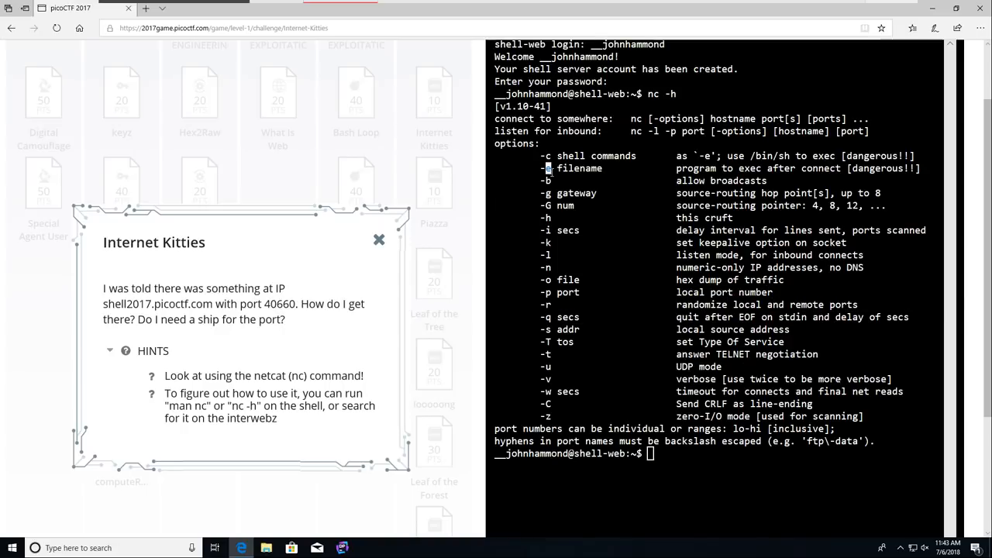
mouse_move(555, 254)
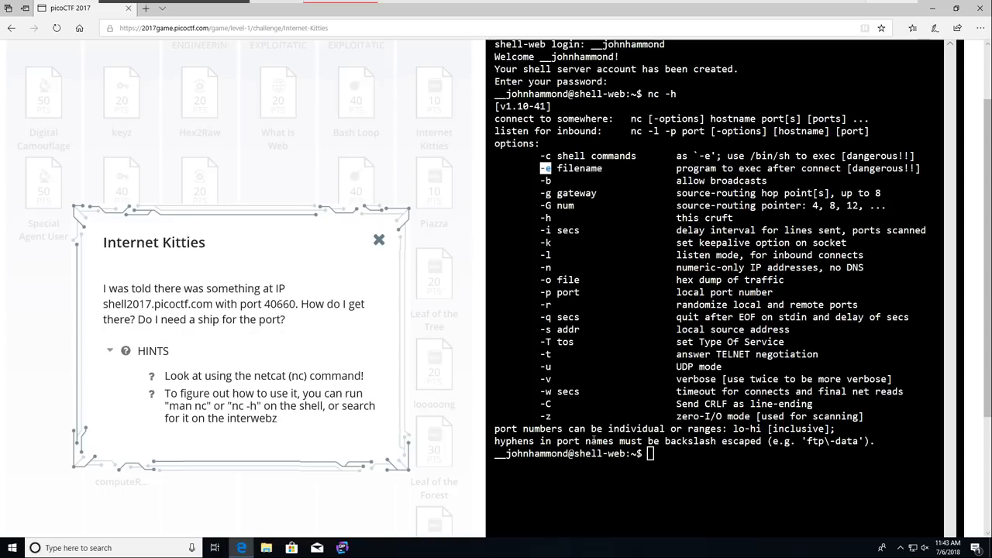
Step: Run man nc to show the netcat manual's name, synopsis and description
text(man)
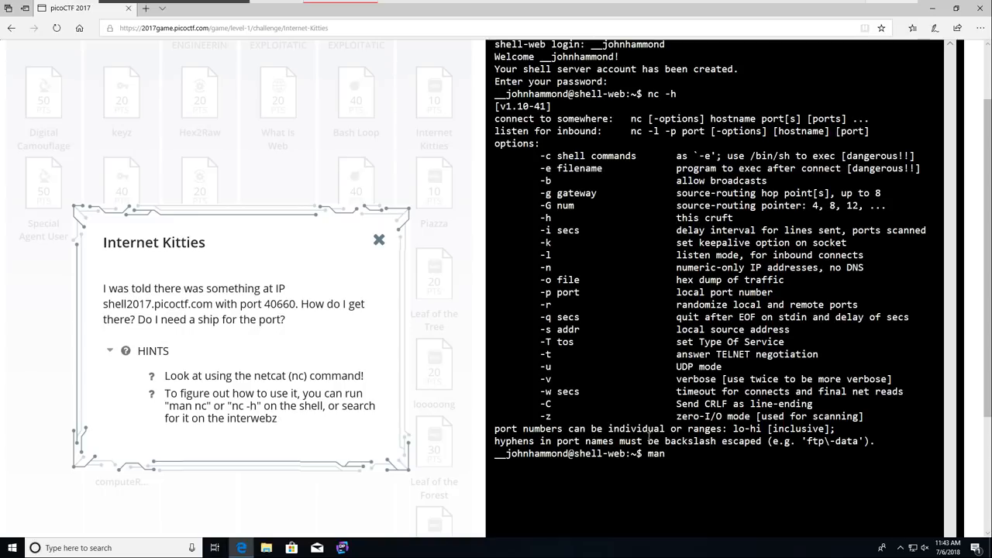
text(nc)
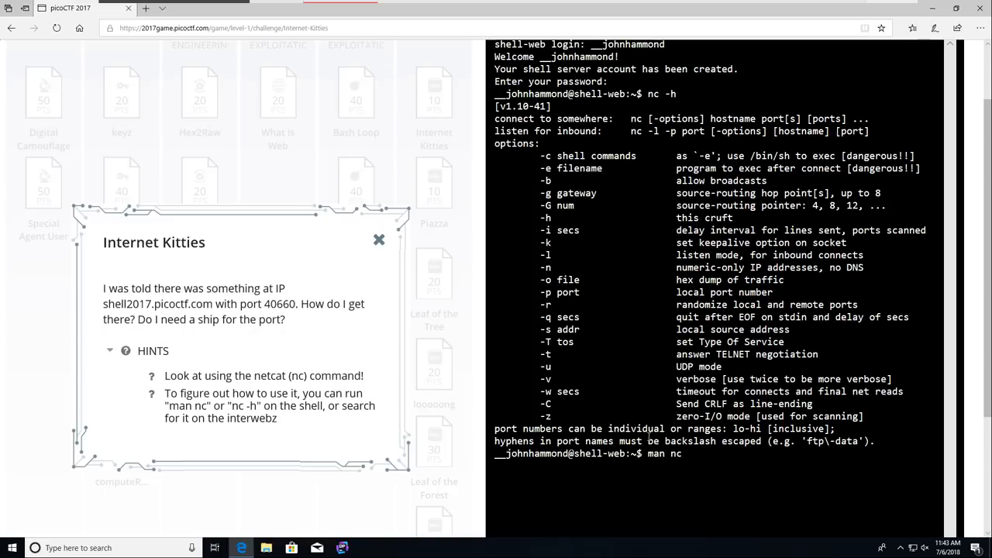
key(Return)
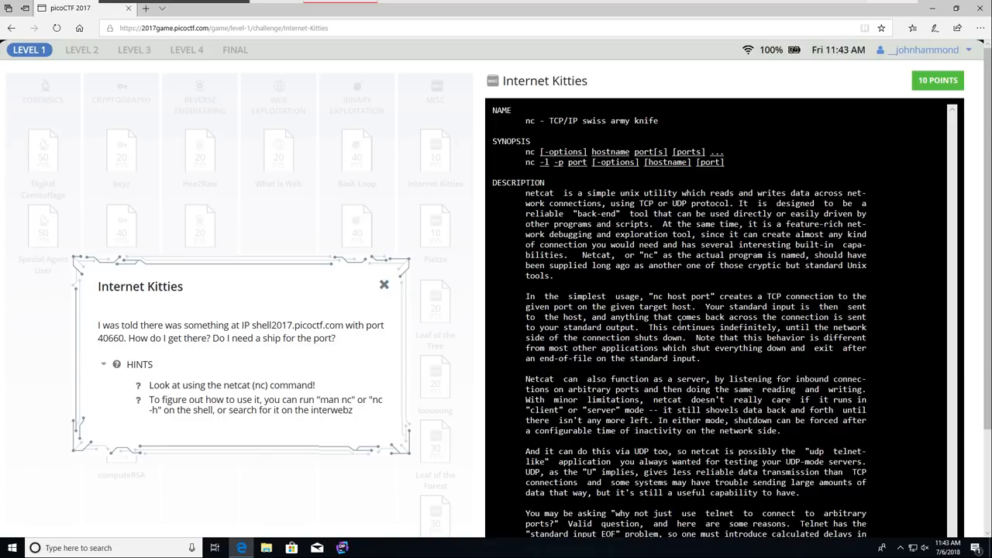
scroll(down, 3)
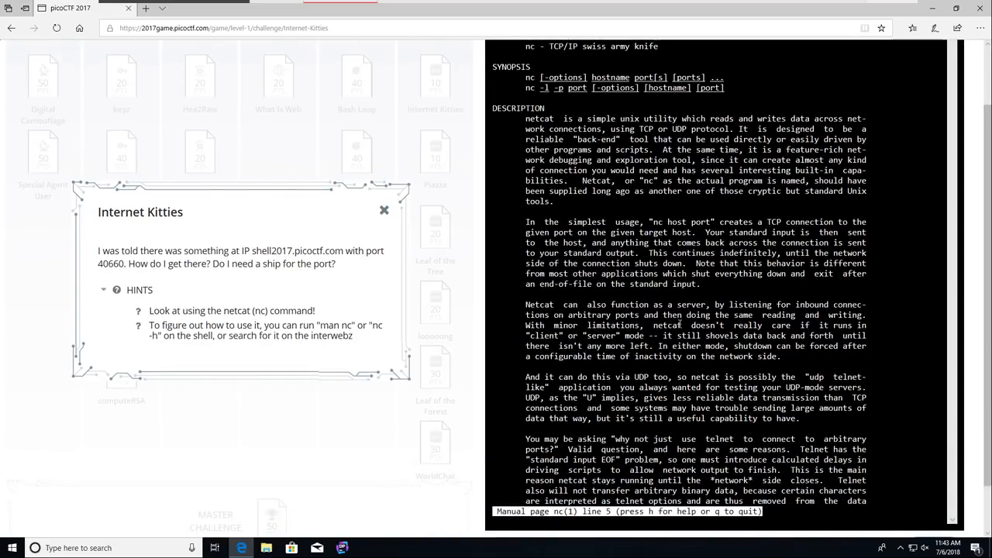
scroll(up, 3)
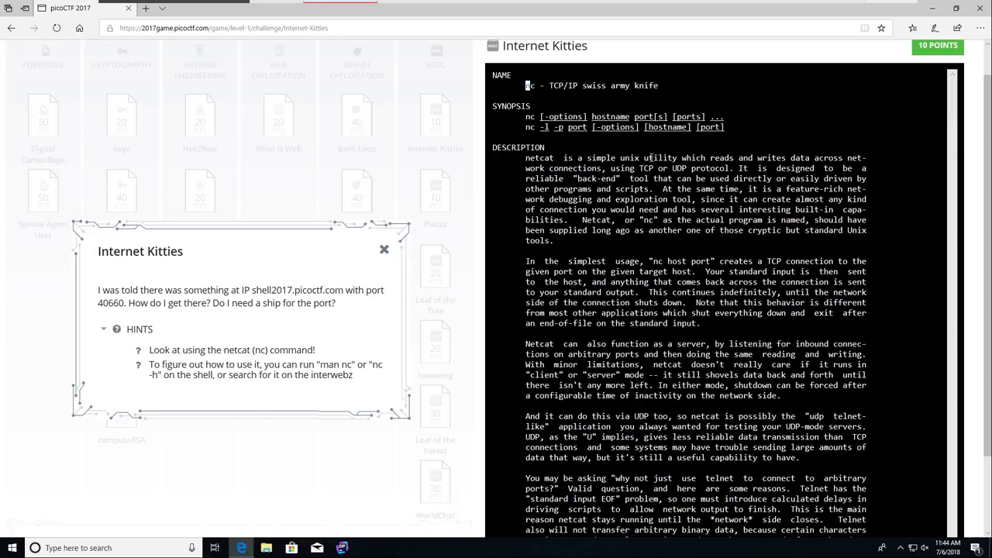
double_click(629, 158)
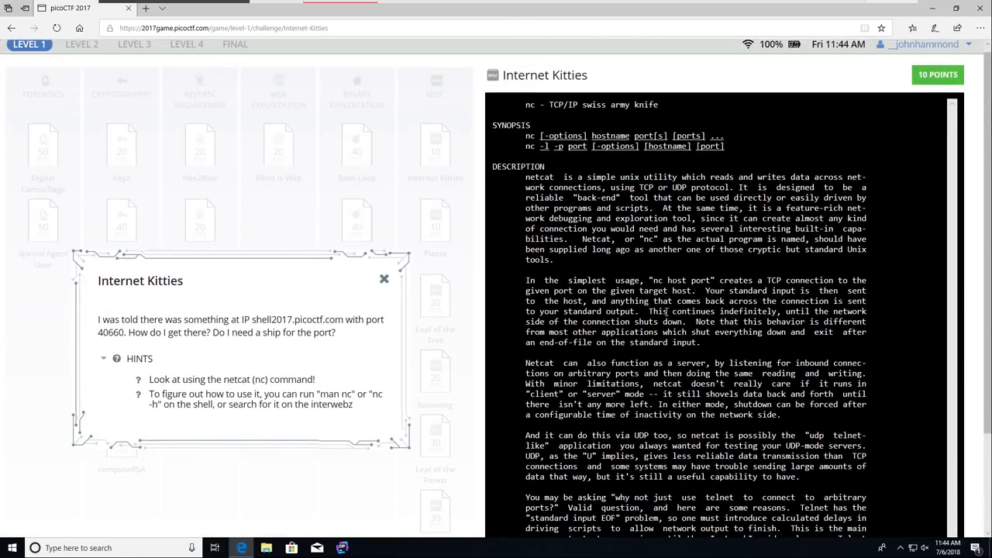
Step: Scroll the netcat manual down to its notes, bugs, examples and author sections
scroll(down, 3)
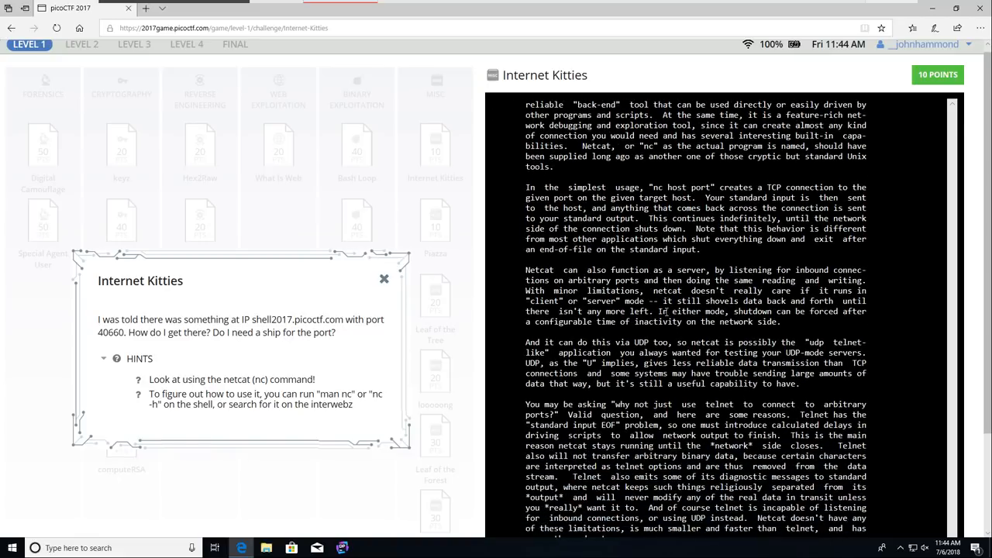
scroll(down, 3)
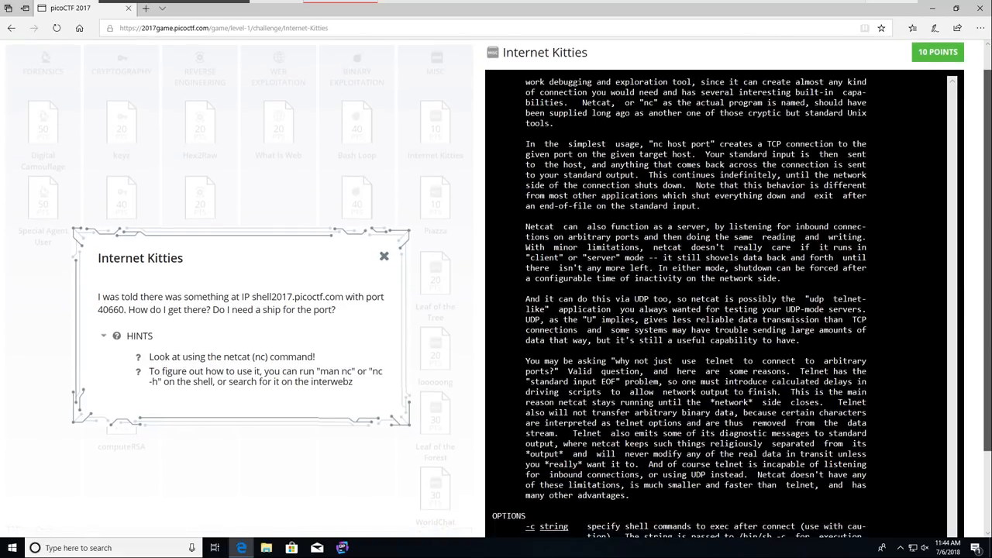
scroll(down, 3)
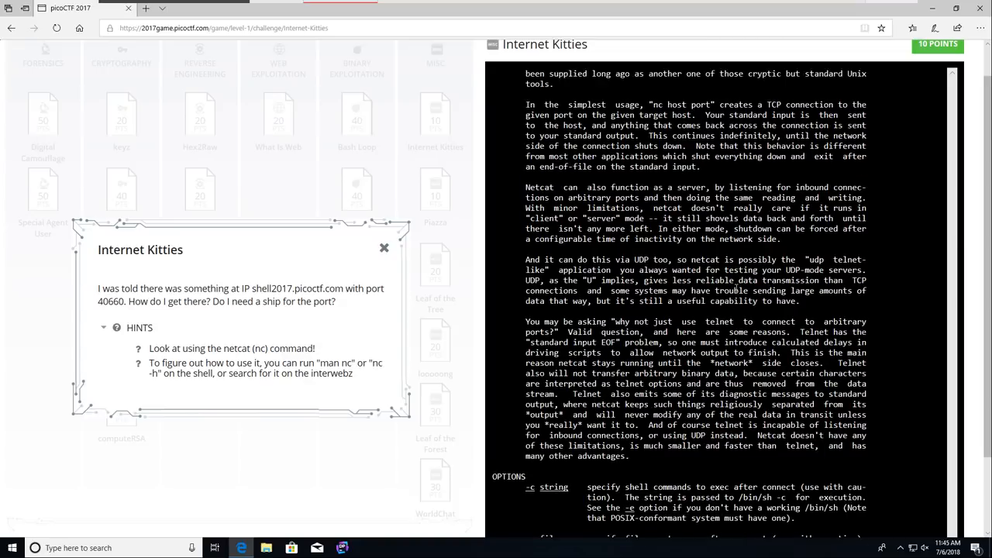
scroll(down, 3)
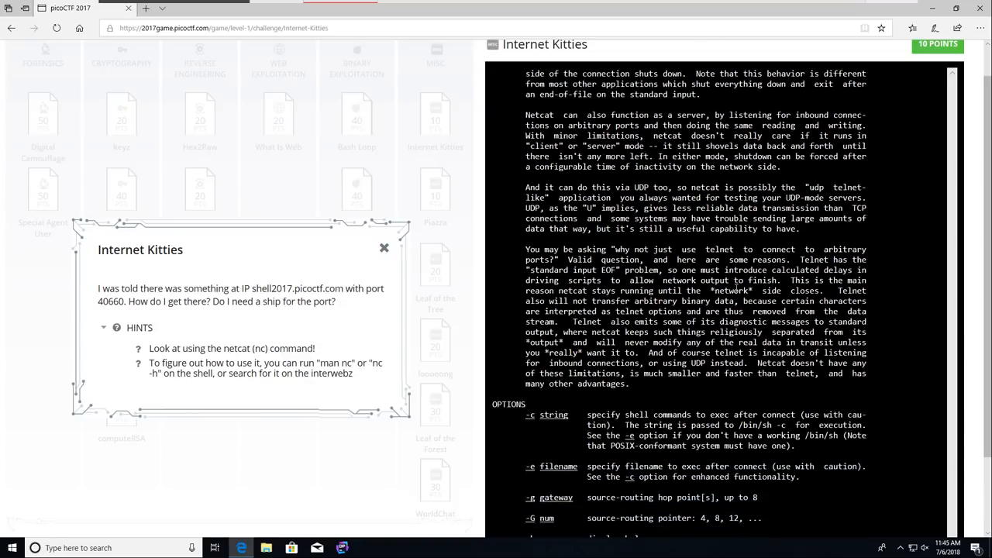
scroll(down, 3)
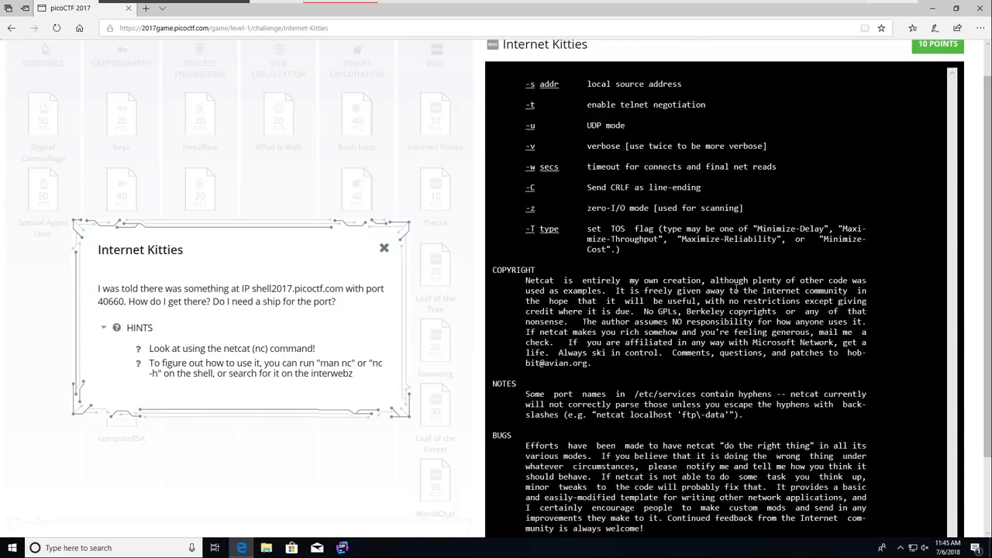
scroll(down, 3)
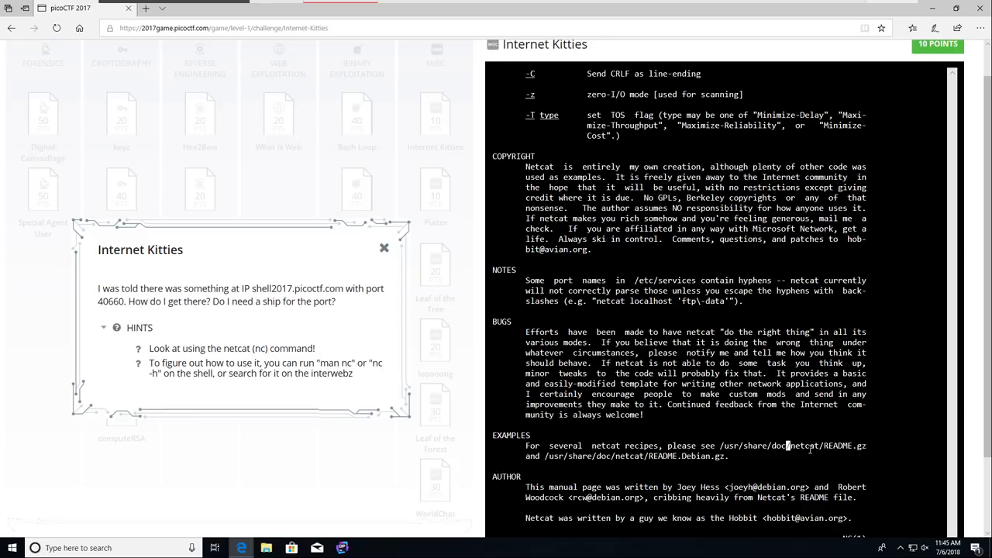
scroll(down, 3)
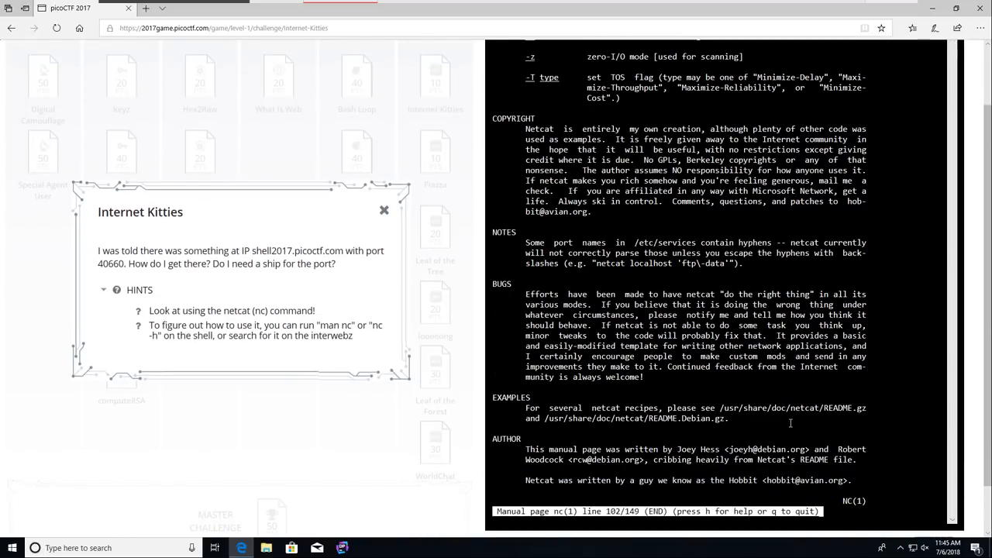
mouse_move(563, 502)
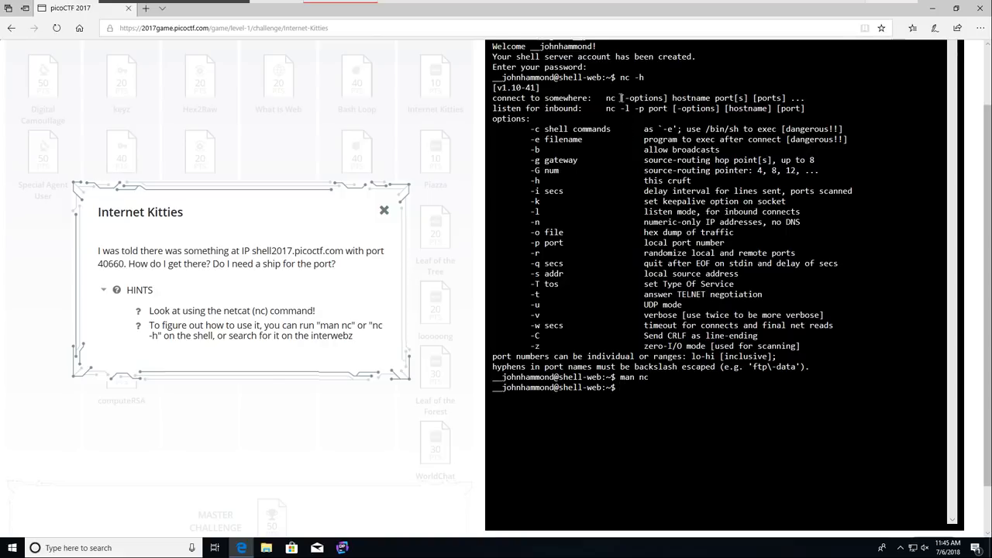
Step: Run nc shell2017.picoctf.com 40660, which returns 'Yay! You made it!' and the flag
double_click(644, 98)
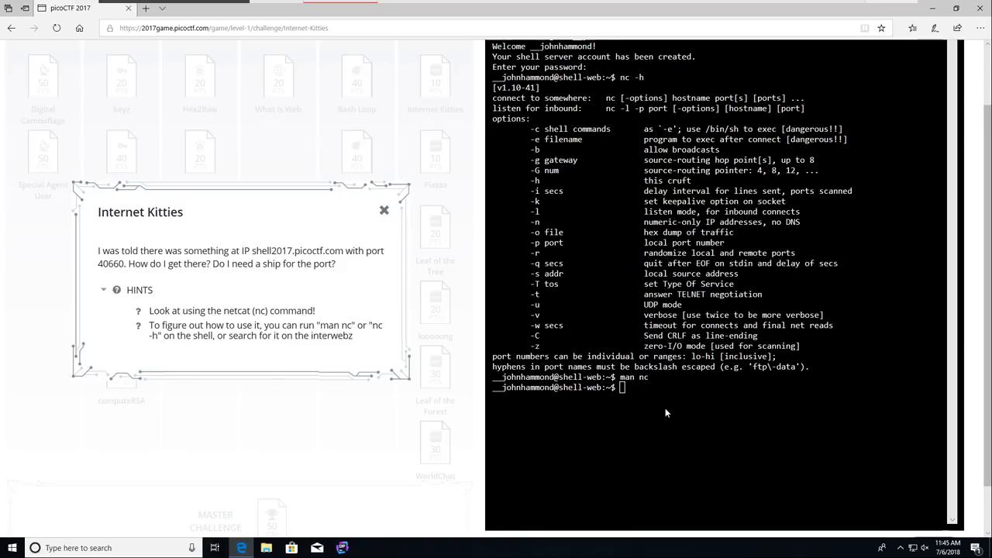
text(nc)
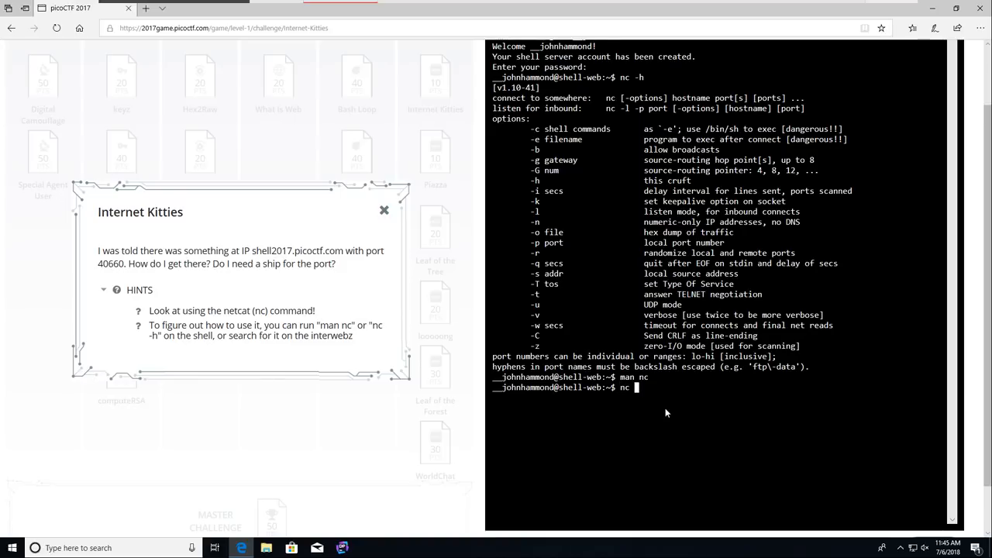
text(shell2017.)
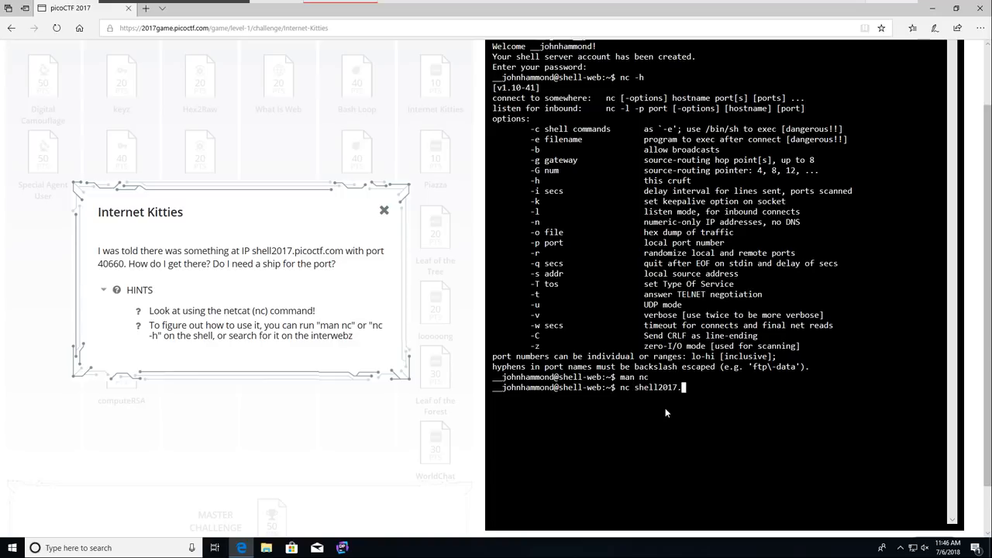
text(picoctf.com)
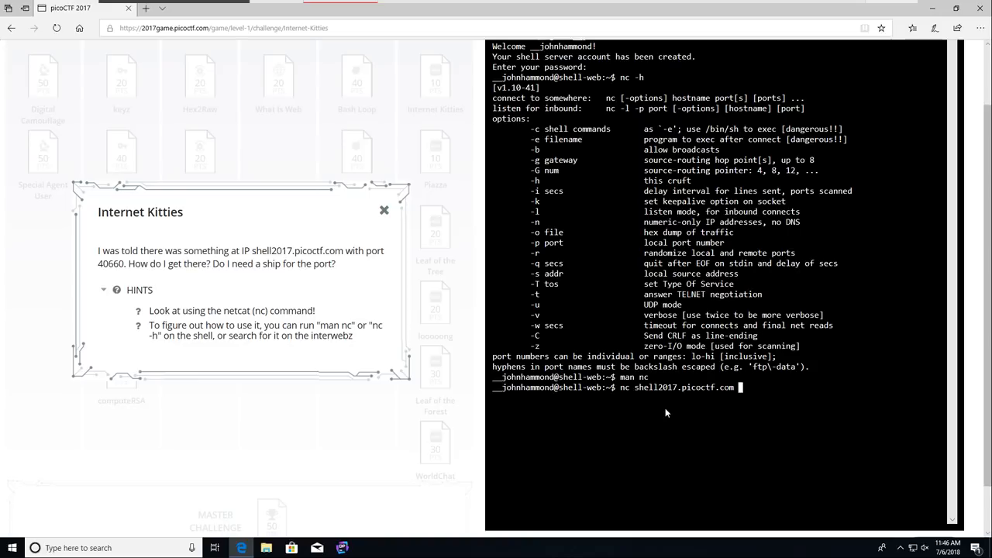
double_click(639, 388)
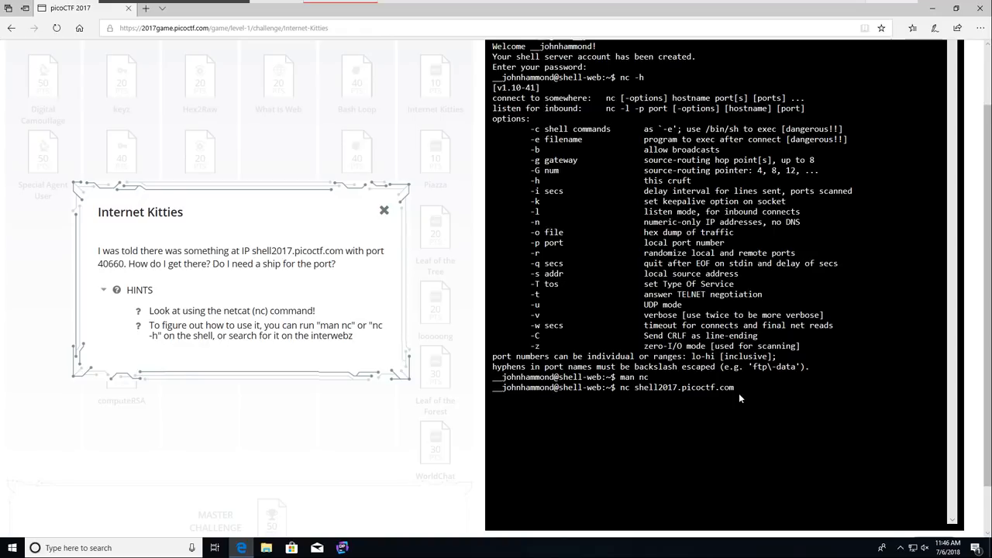
mouse_move(608, 225)
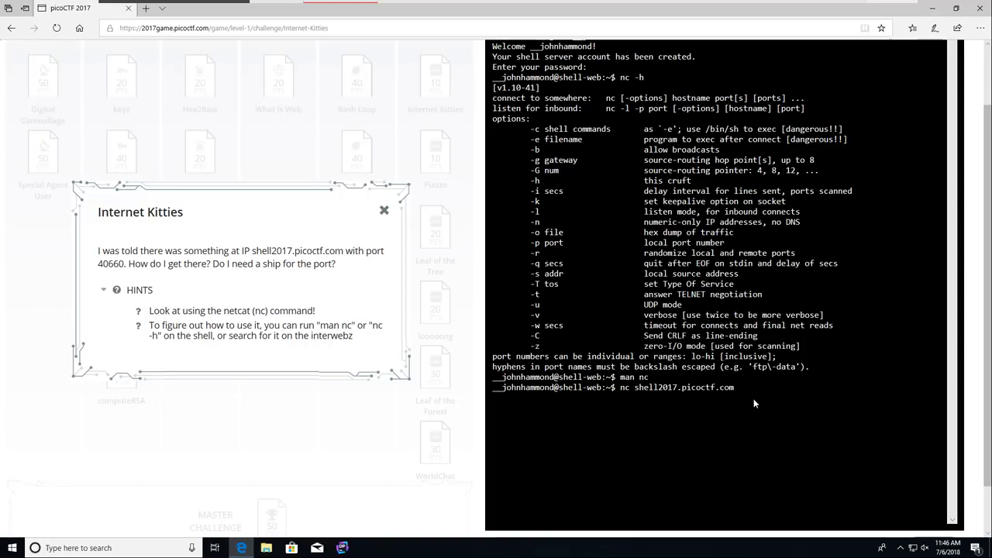
text(40)
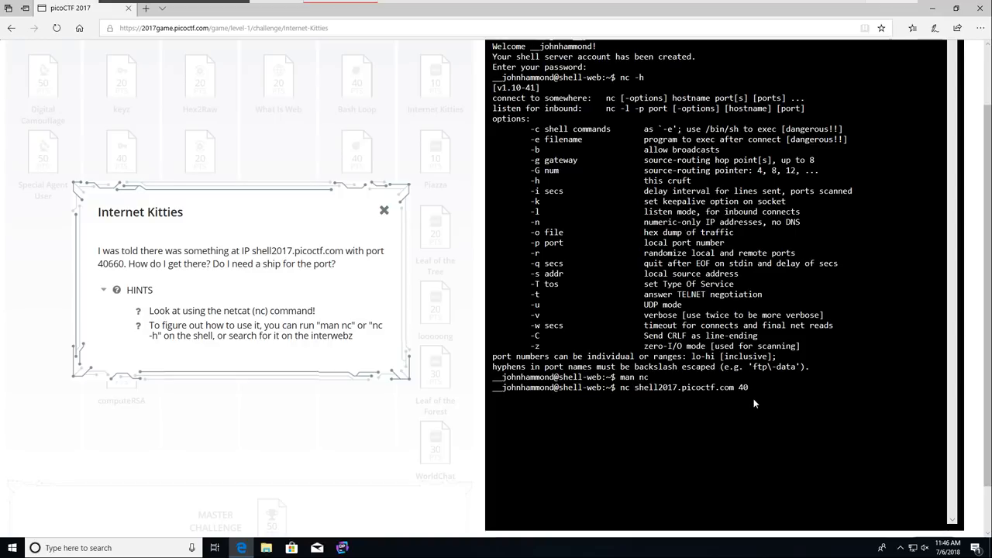
text(66)
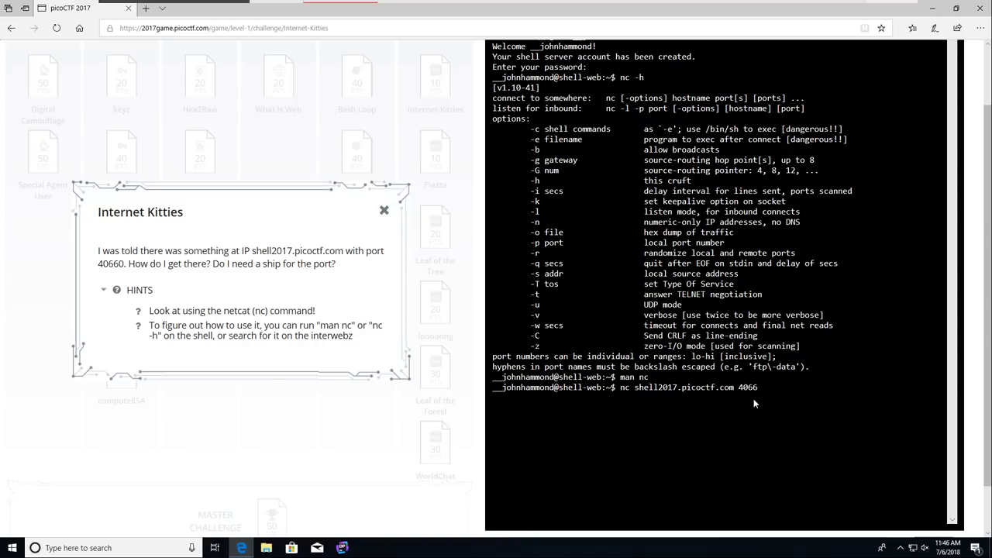
text(0)
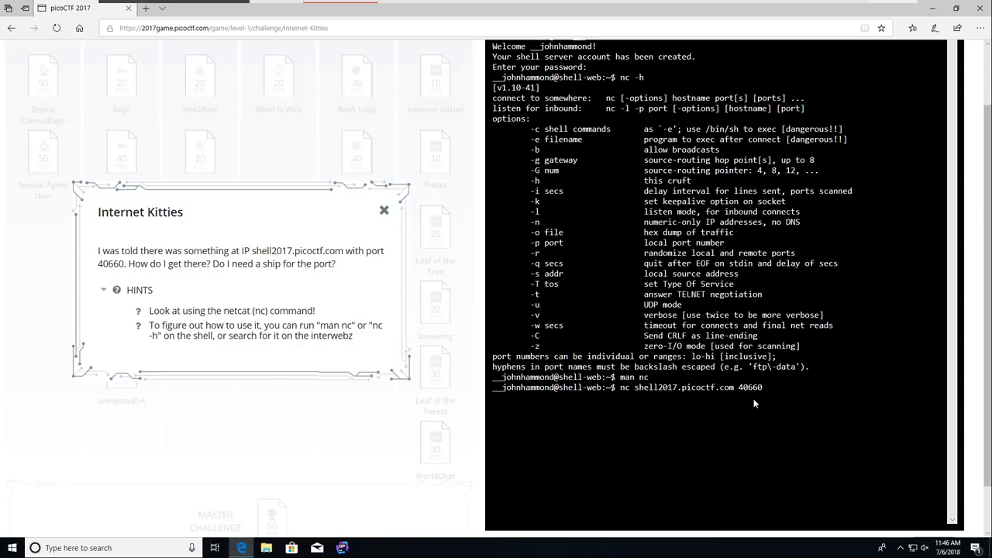
key(Return)
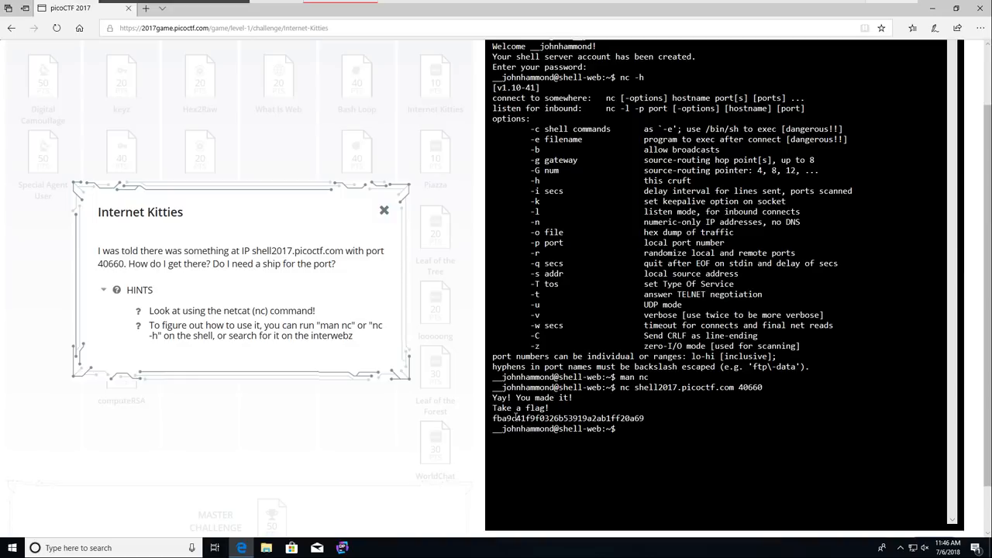
Step: Select and copy the returned flag string from the shell output
double_click(568, 418)
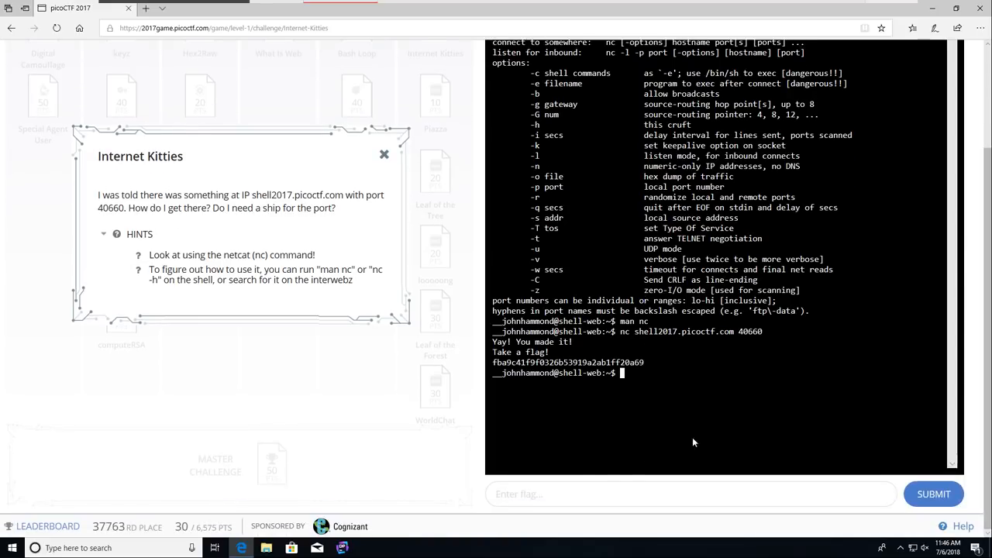
text(C70002)
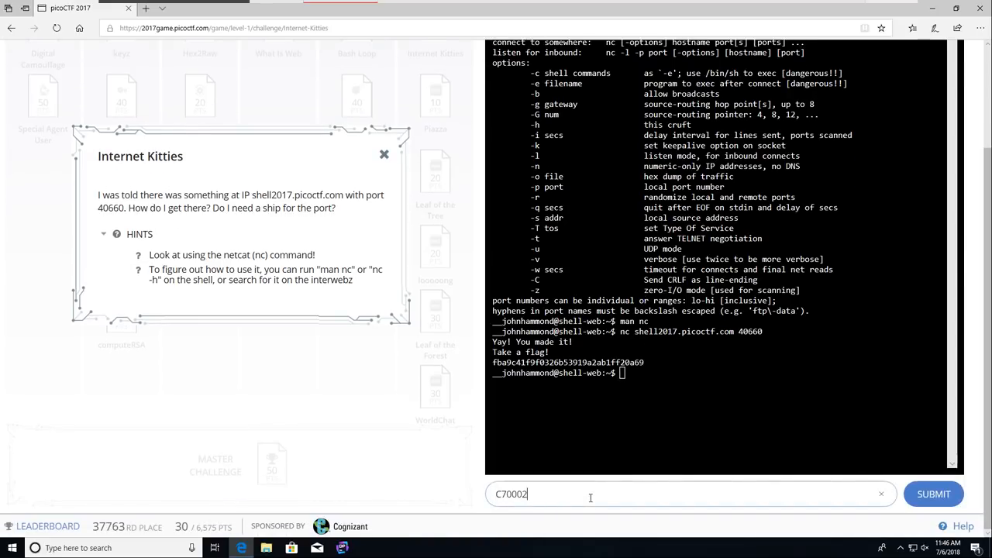
right_click(590, 496)
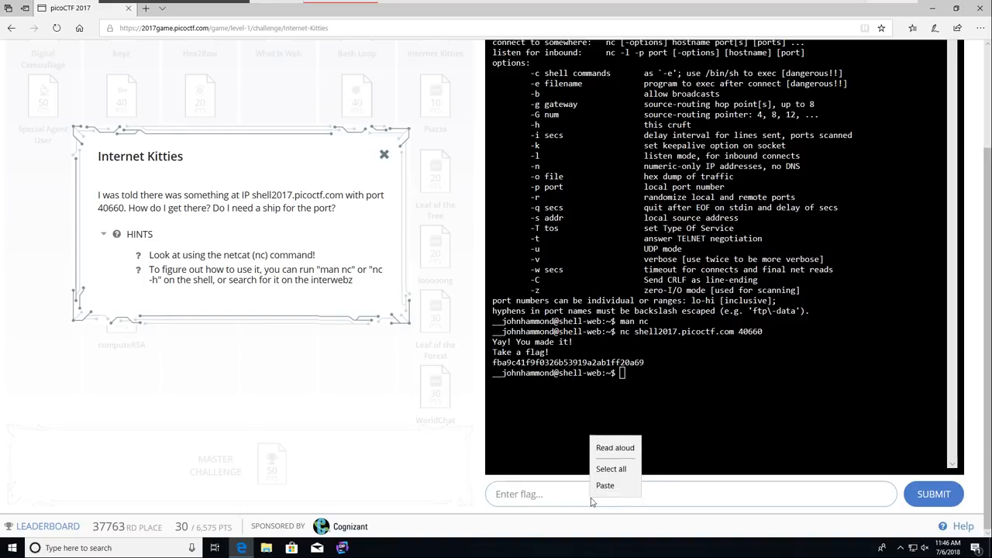
click(605, 485)
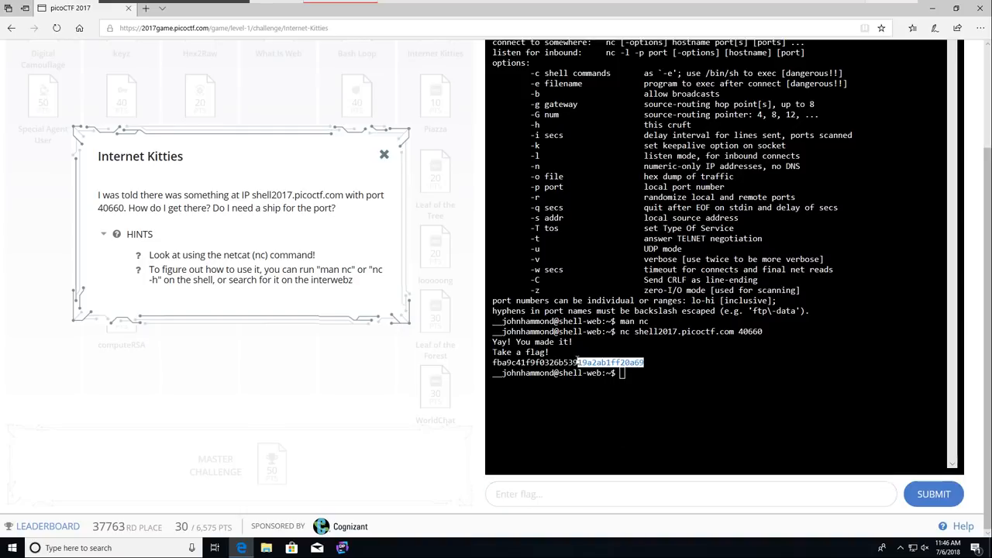
right_click(571, 363)
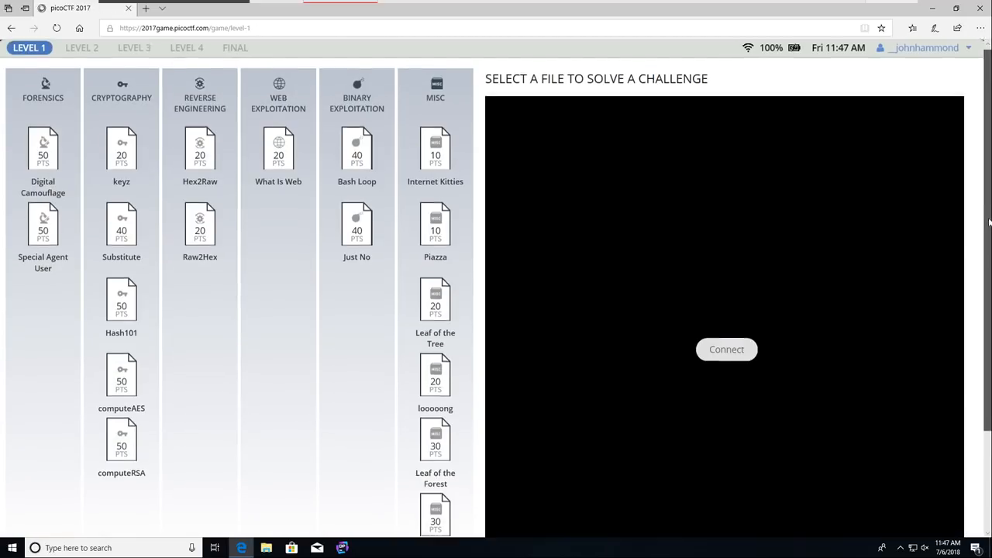
scroll(down, 3)
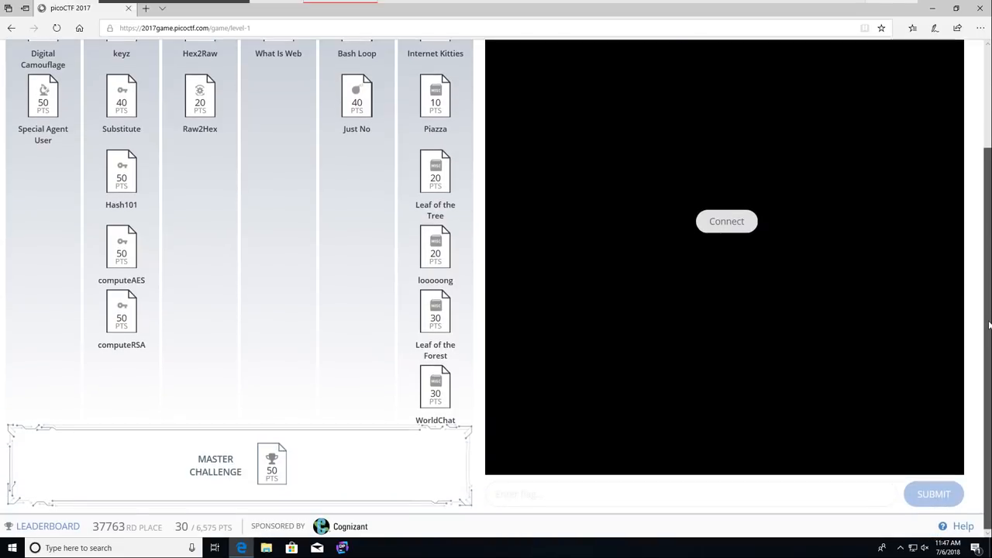
mouse_move(503, 500)
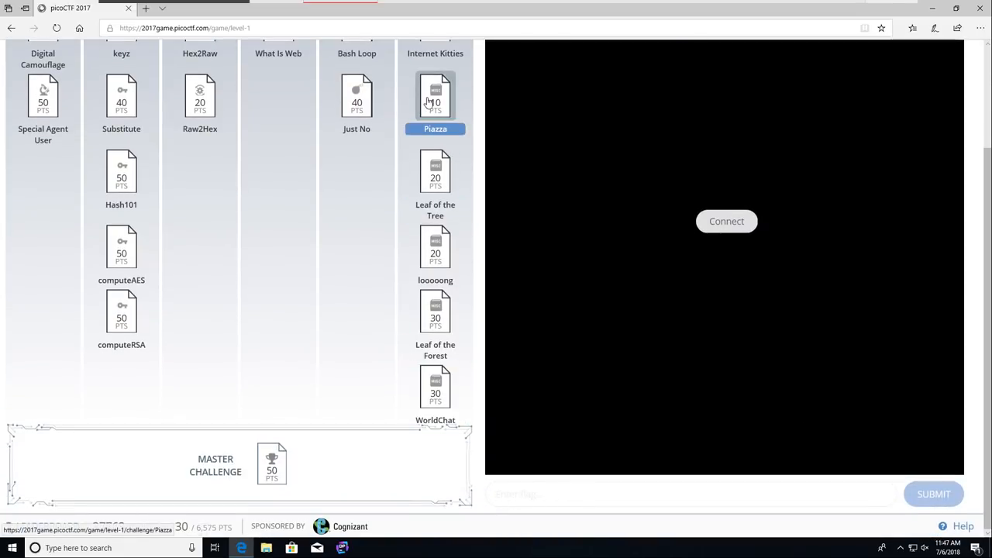
click(434, 94)
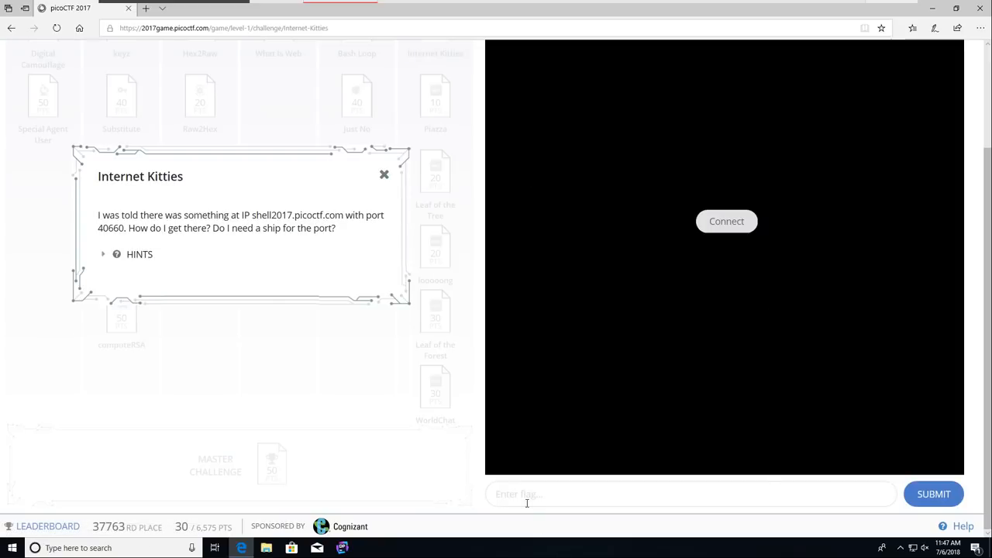
text(fba9c41f9f0326b53919a2ab1ff20a69)
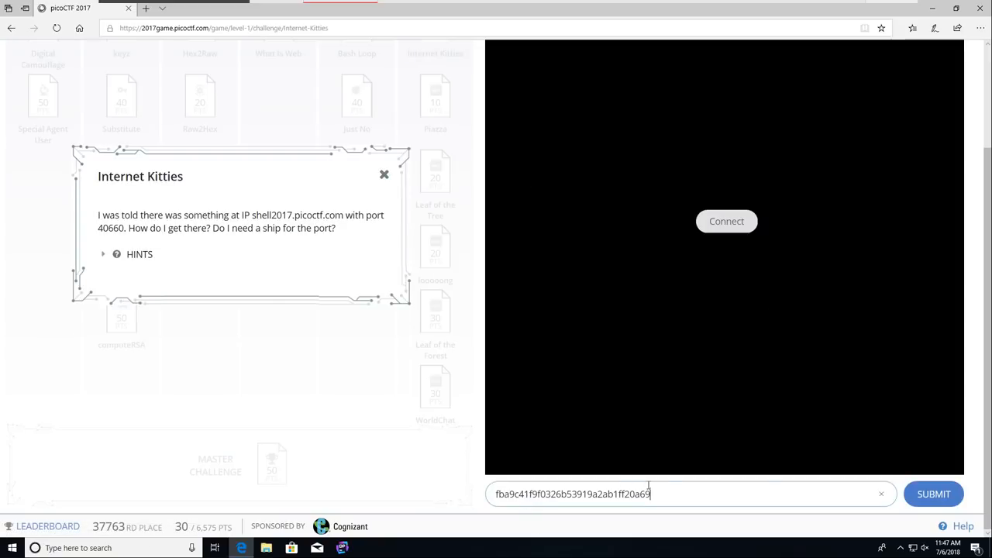
click(934, 493)
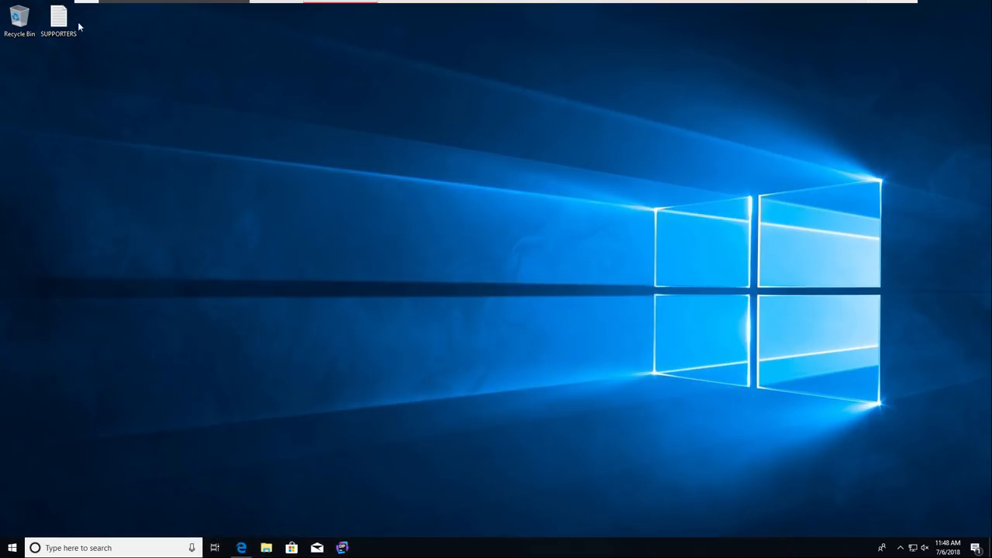
double_click(59, 19)
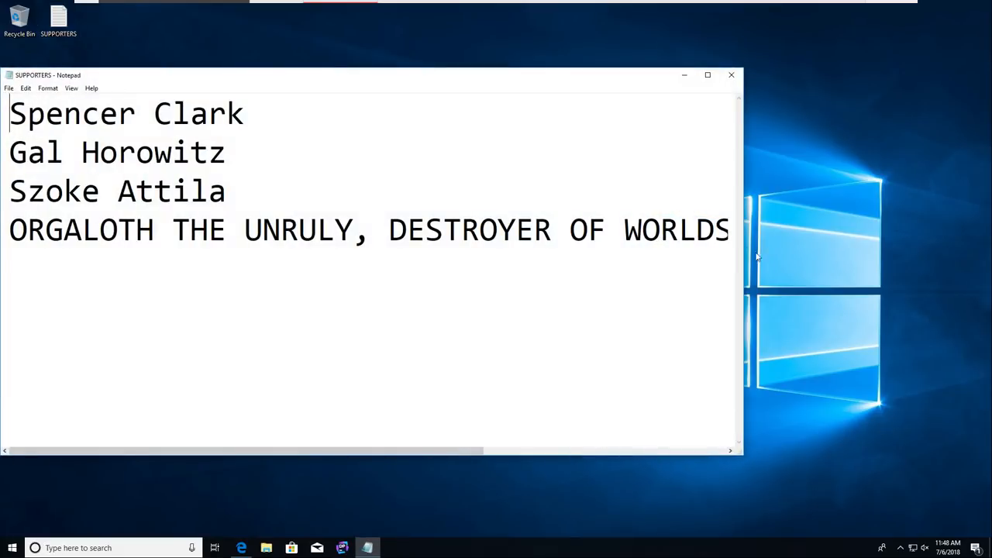